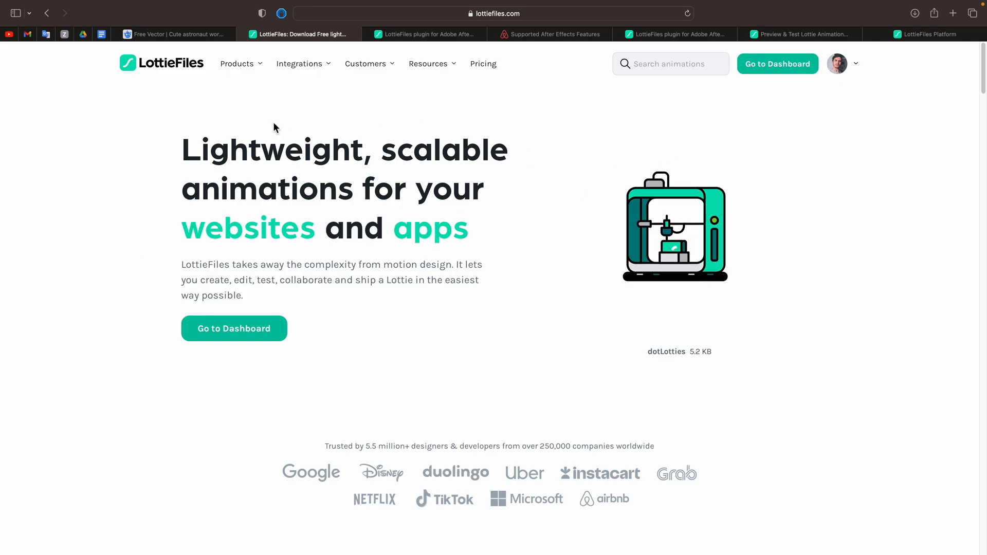
Expand the LottieFiles Integrations menu listing the Adobe After Effects plugin.
click(300, 64)
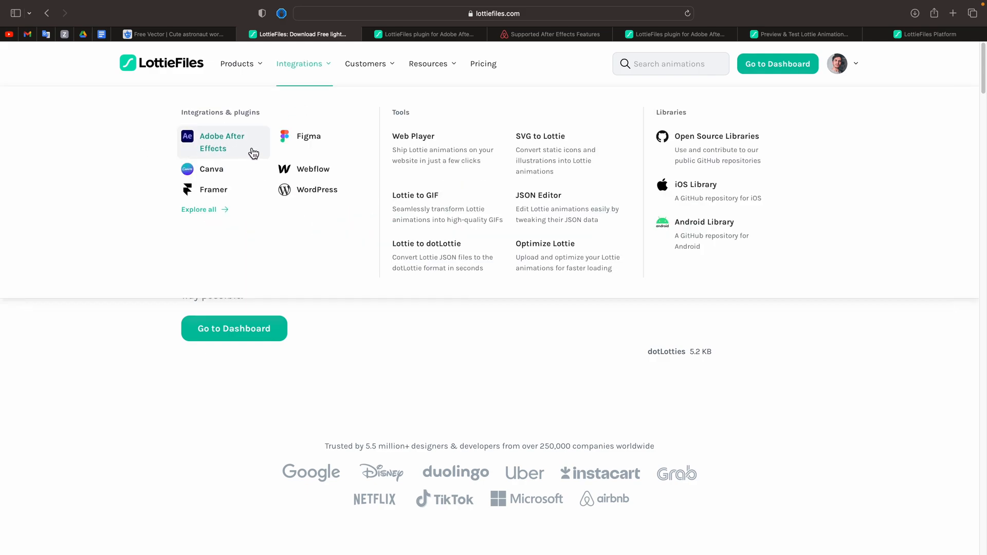
mouse_move(245, 162)
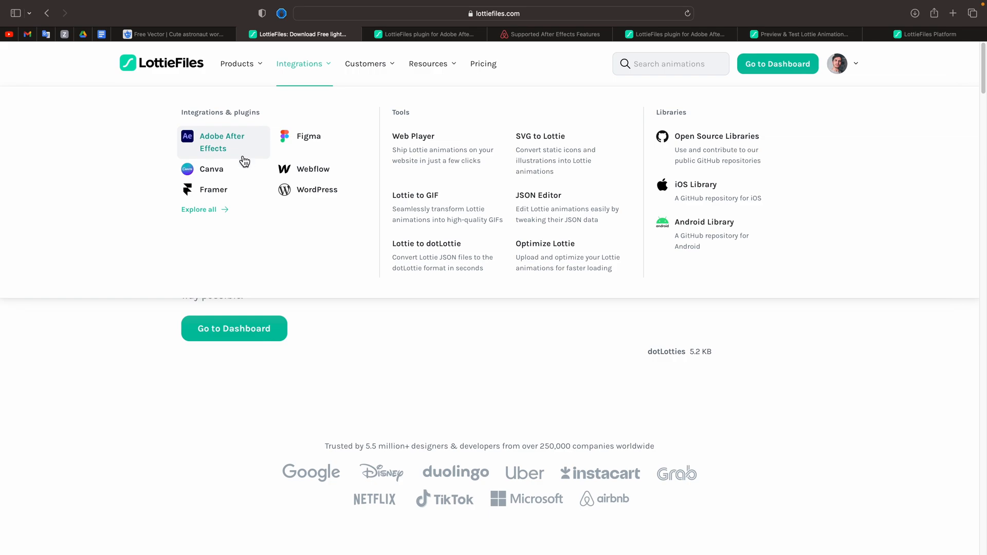
mouse_move(222, 193)
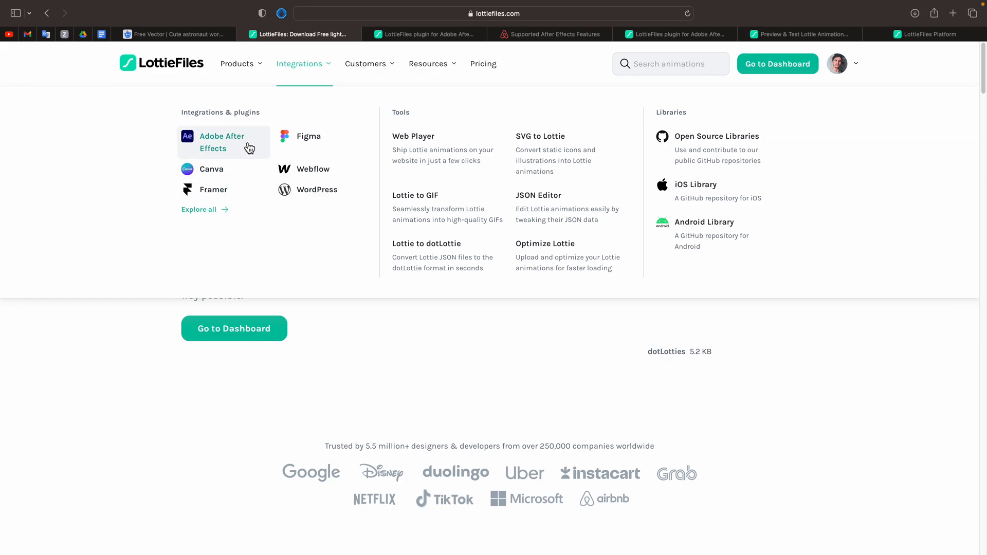
mouse_move(252, 146)
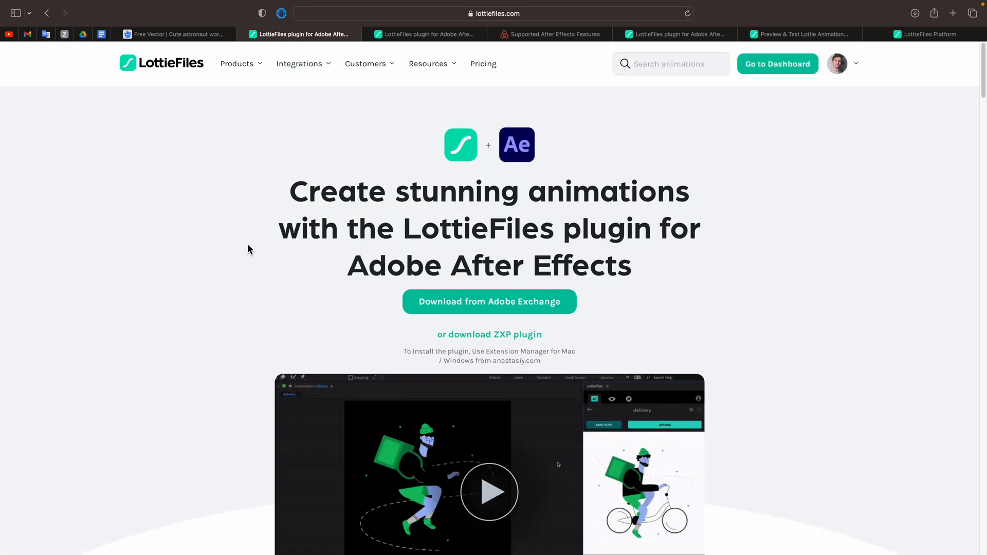
mouse_move(319, 316)
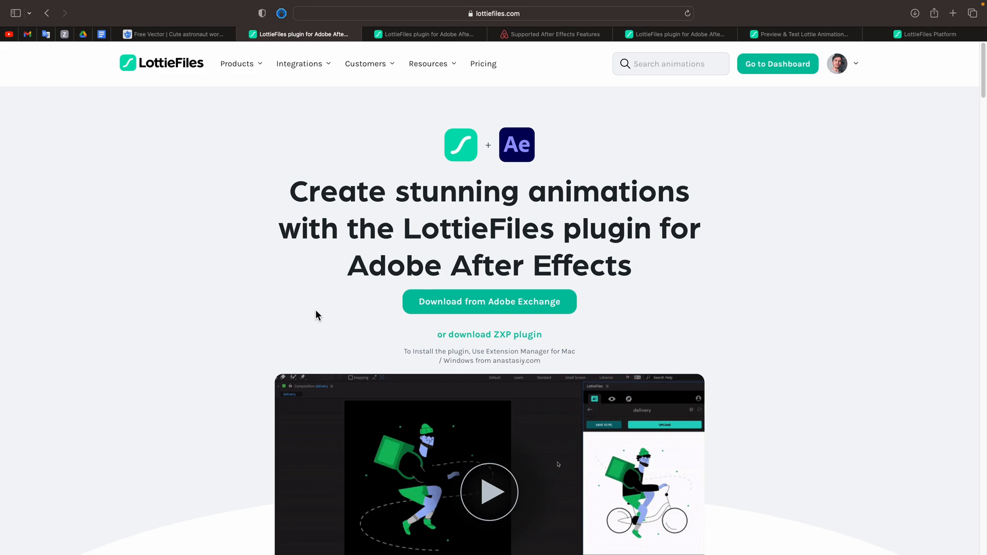
mouse_move(322, 317)
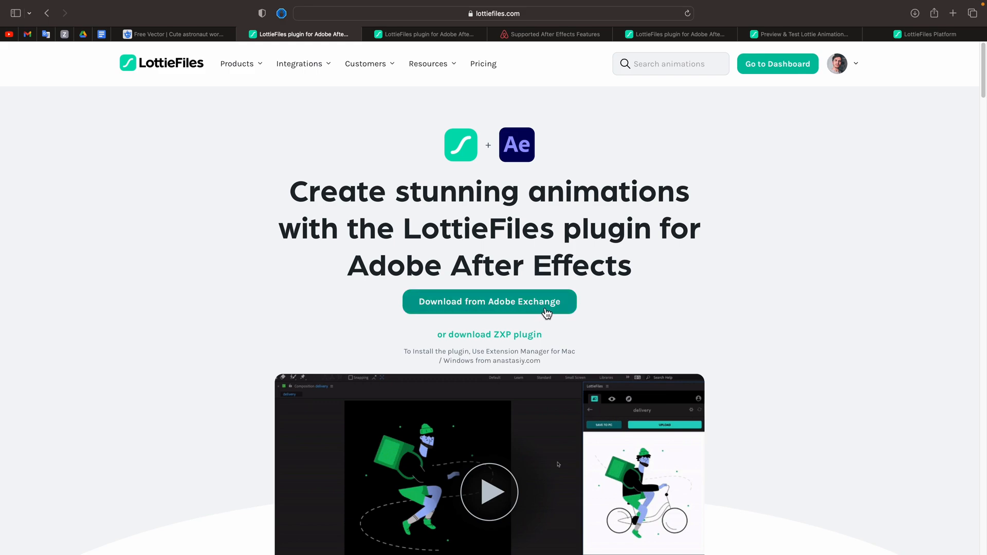
mouse_move(469, 346)
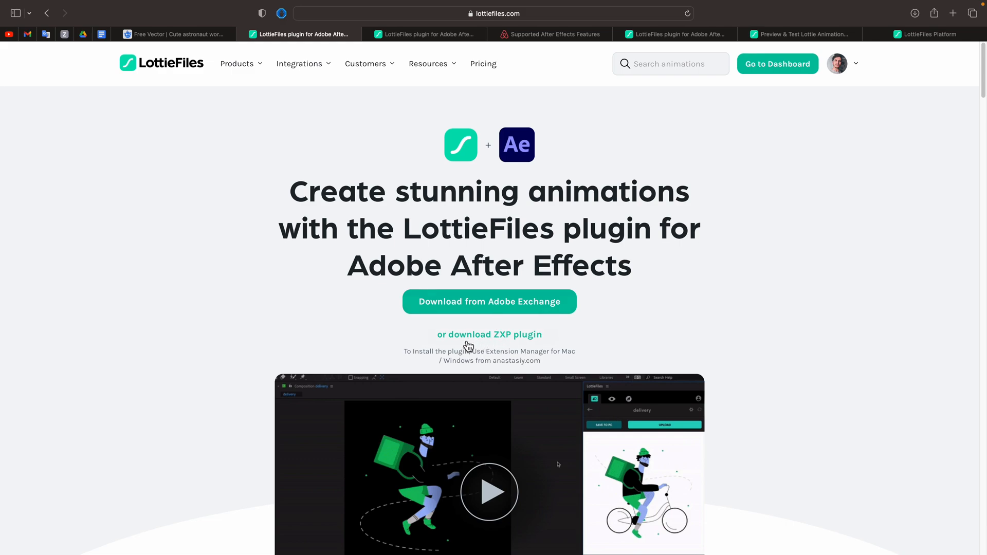
mouse_move(504, 345)
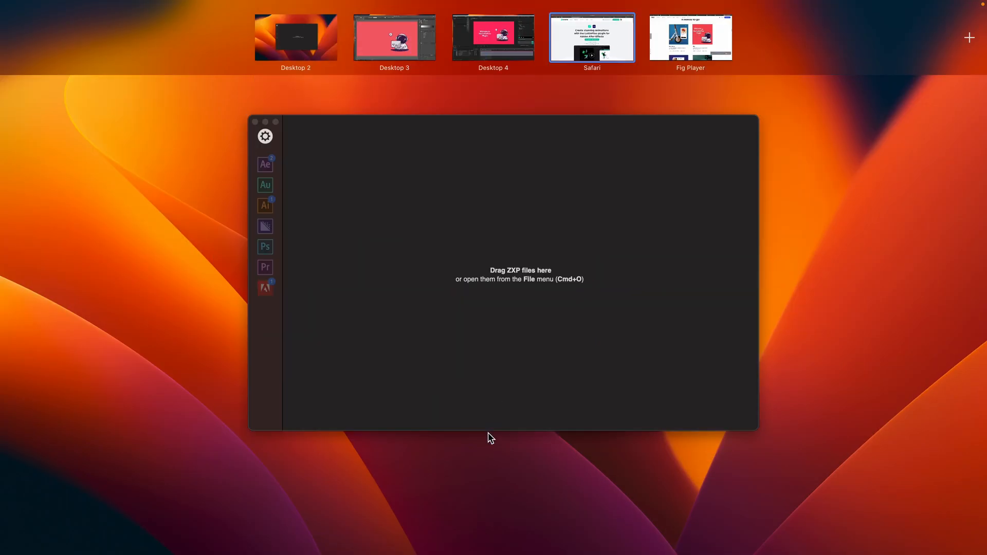
mouse_move(433, 488)
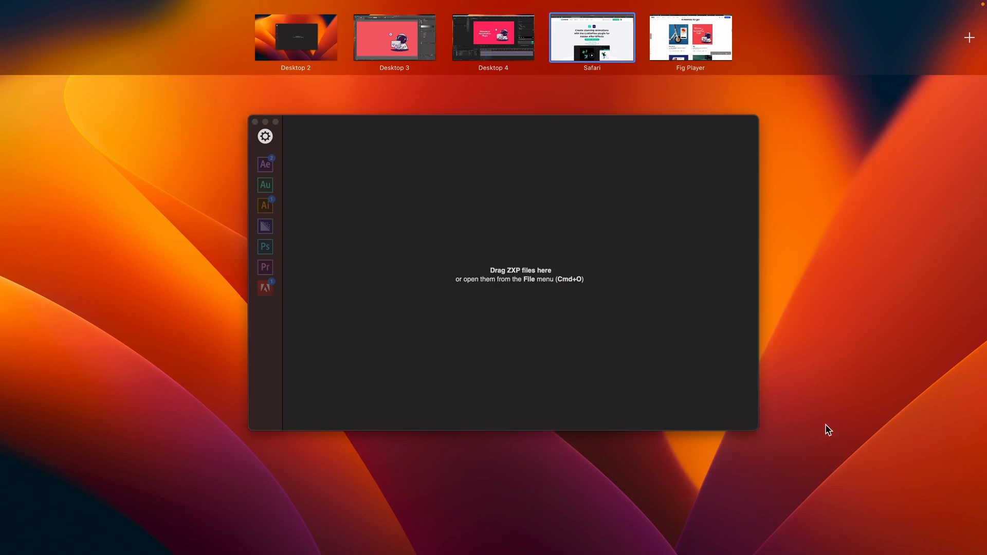
mouse_move(493, 457)
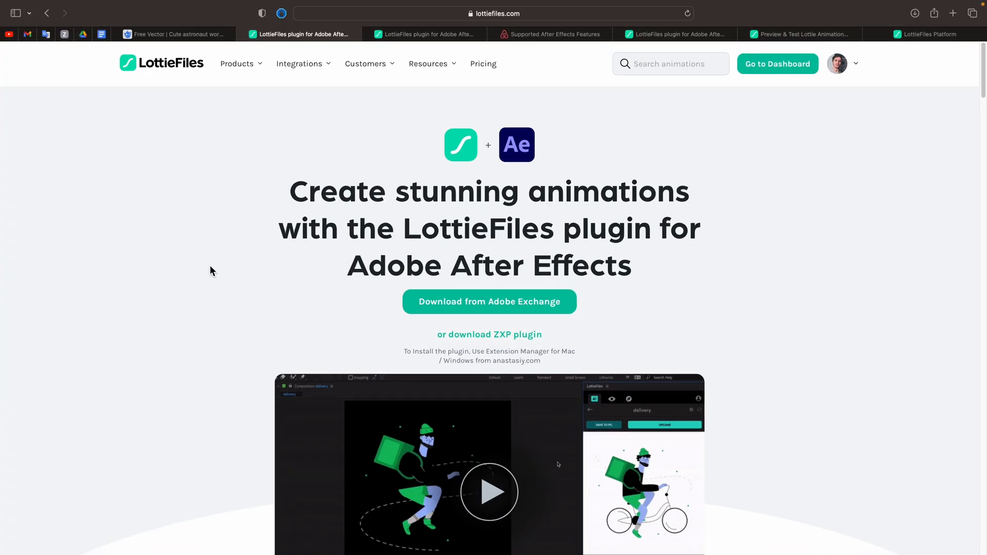
Scroll the plugin page down to the Supported Features shapes table and its Source link.
scroll(down, 3)
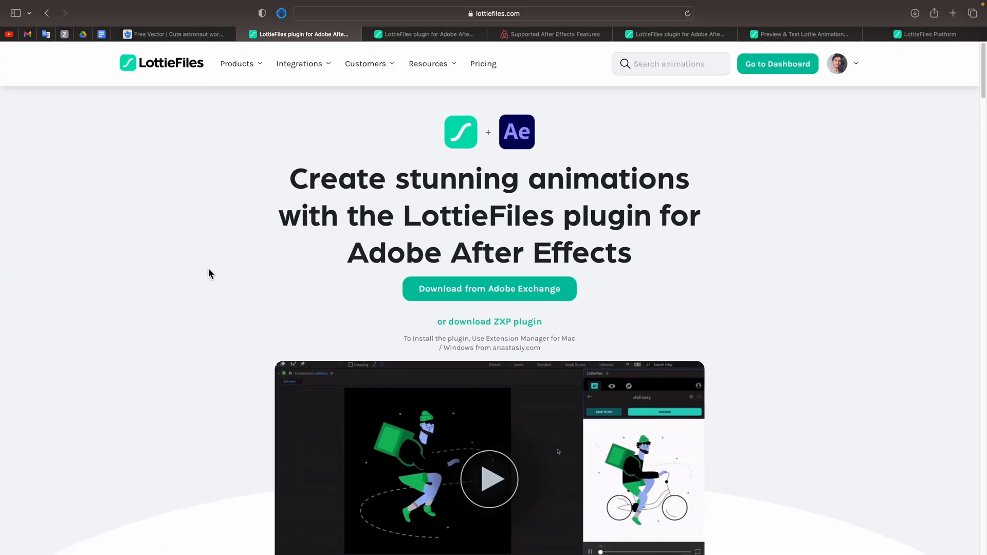
scroll(down, 3)
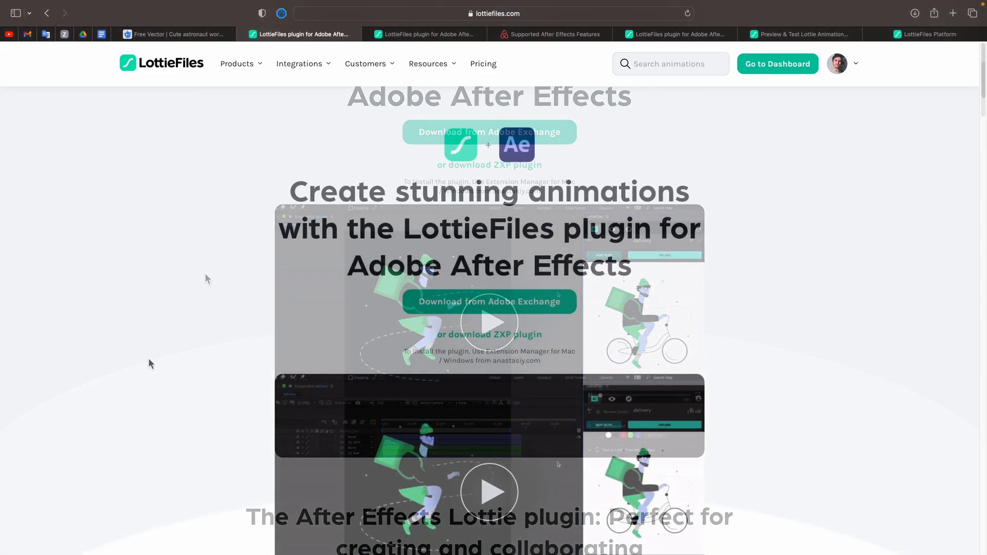
scroll(down, 3)
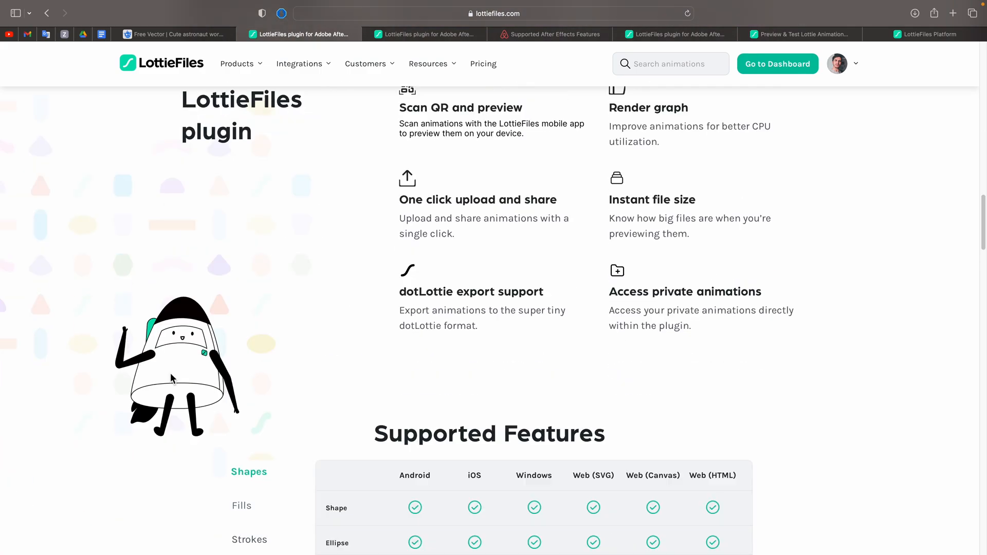
scroll(down, 3)
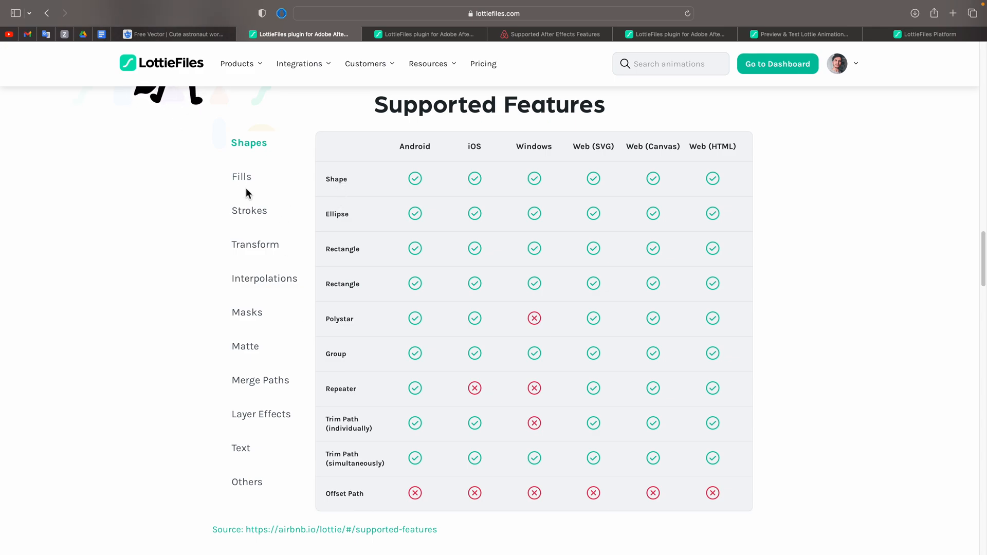
mouse_move(419, 183)
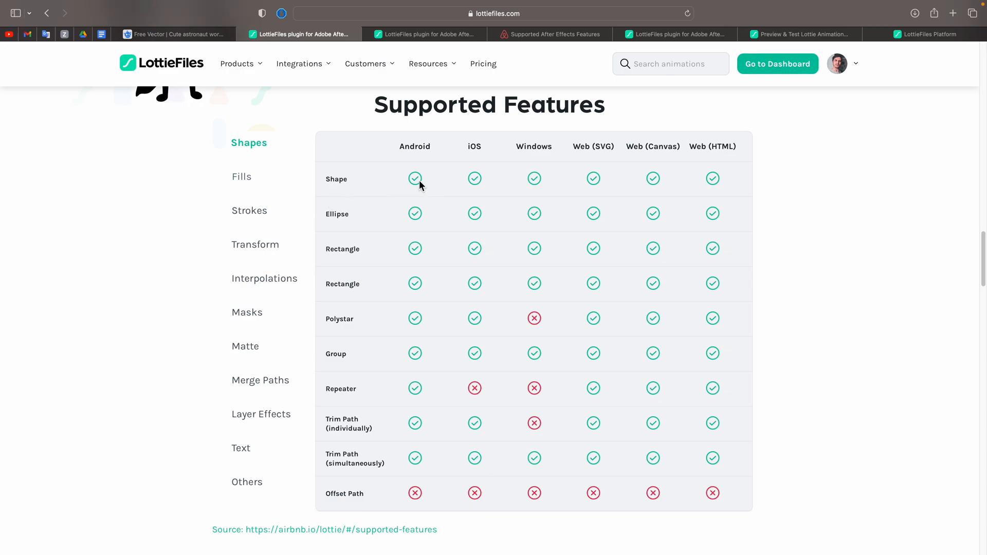
mouse_move(553, 168)
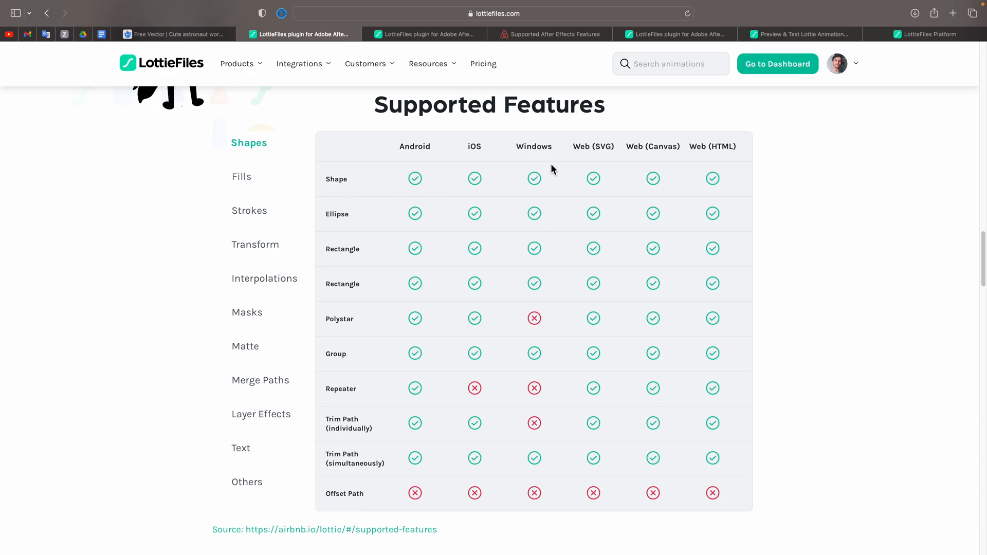
mouse_move(641, 183)
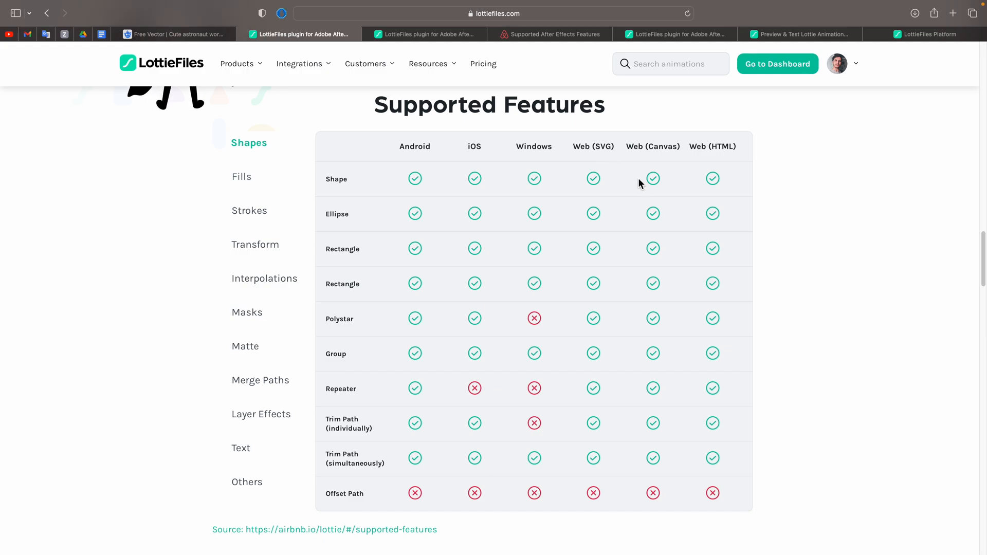
mouse_move(696, 185)
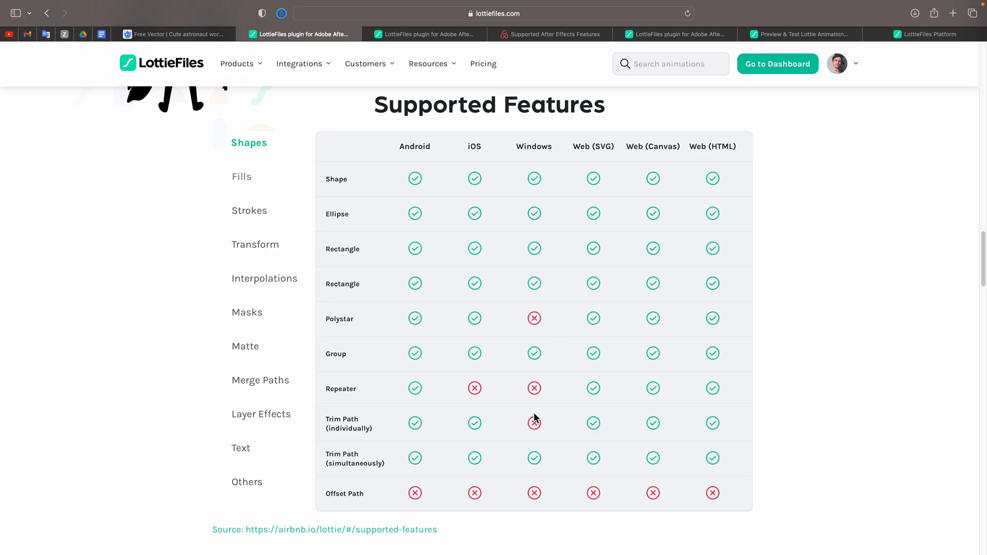
mouse_move(539, 331)
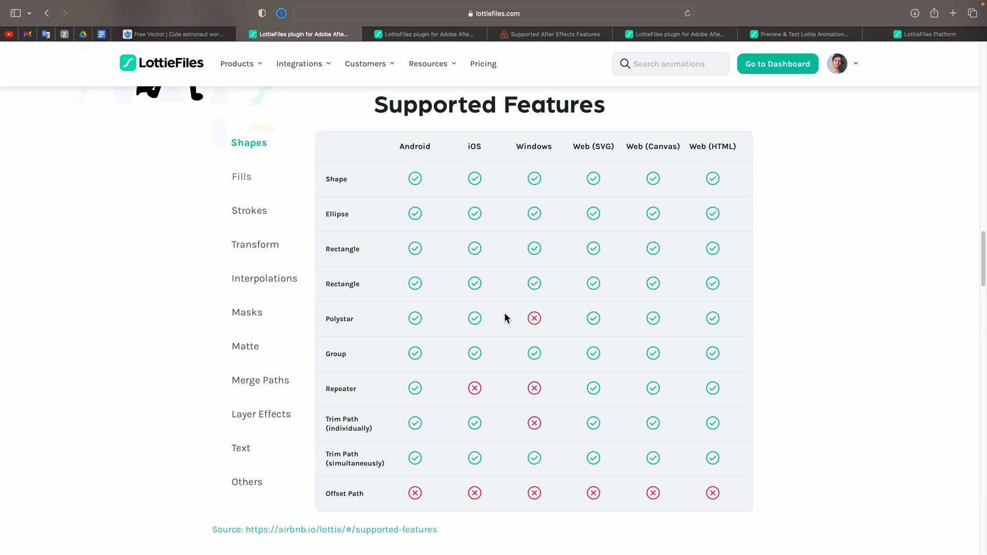
mouse_move(518, 321)
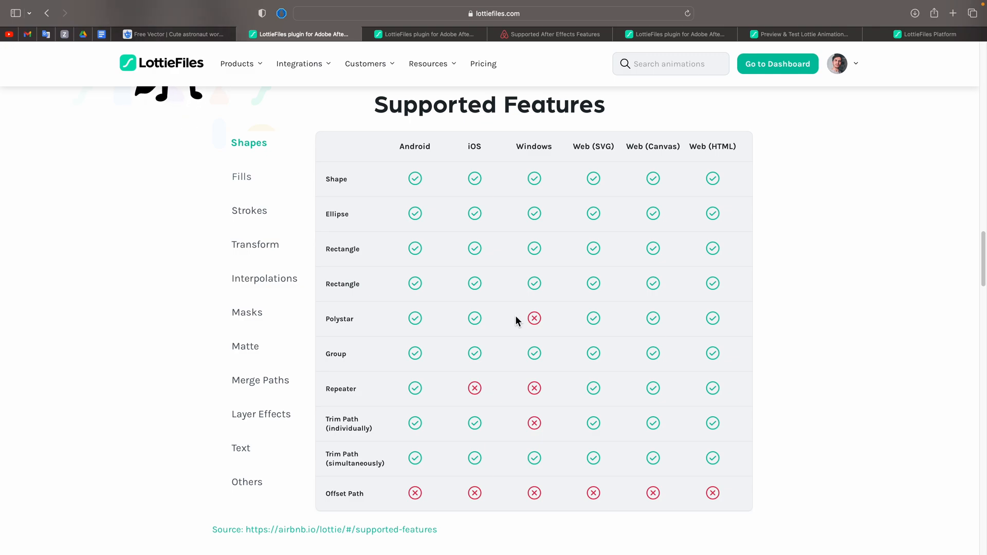
scroll(down, 3)
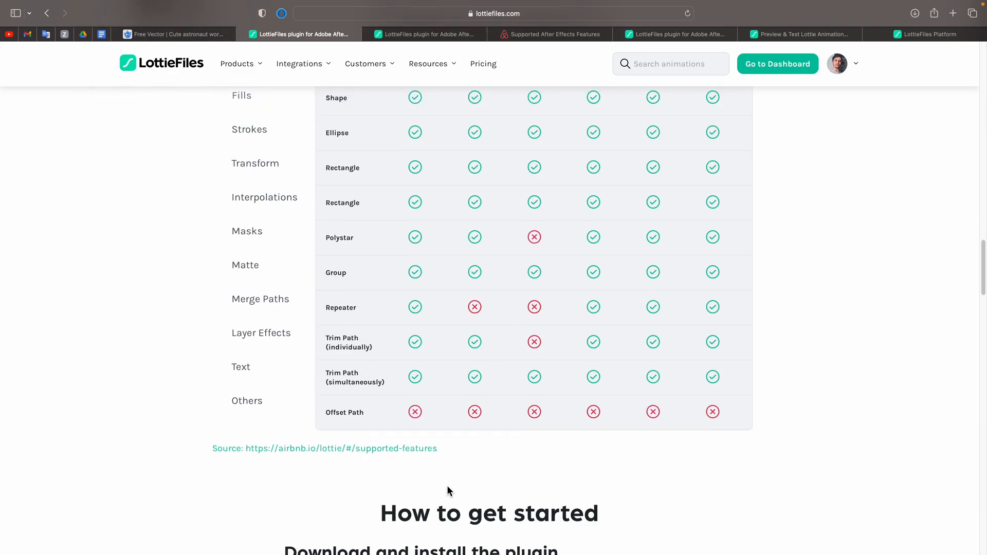
mouse_move(309, 460)
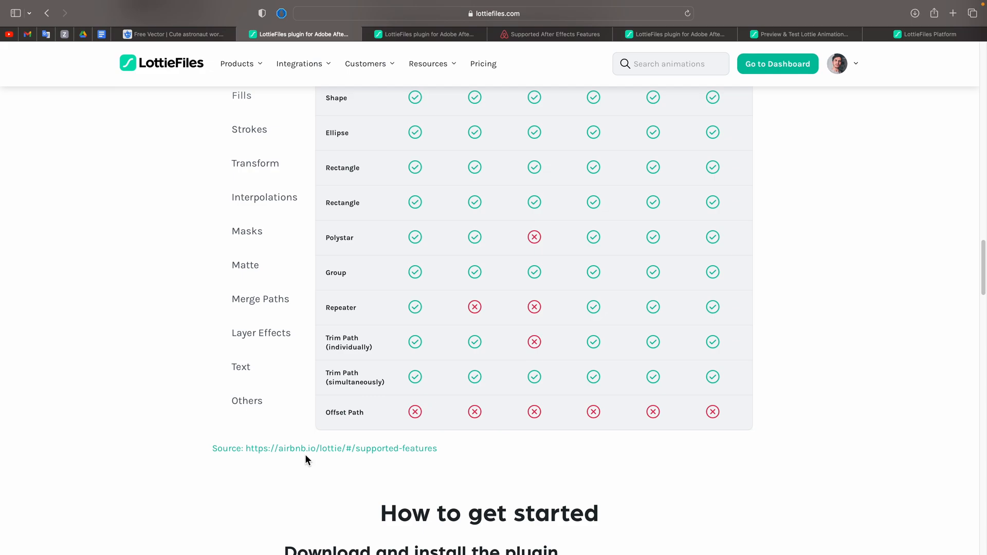
Follow the Source link to Lottie Docs' Supported After Effects Features page and reach its table.
click(341, 448)
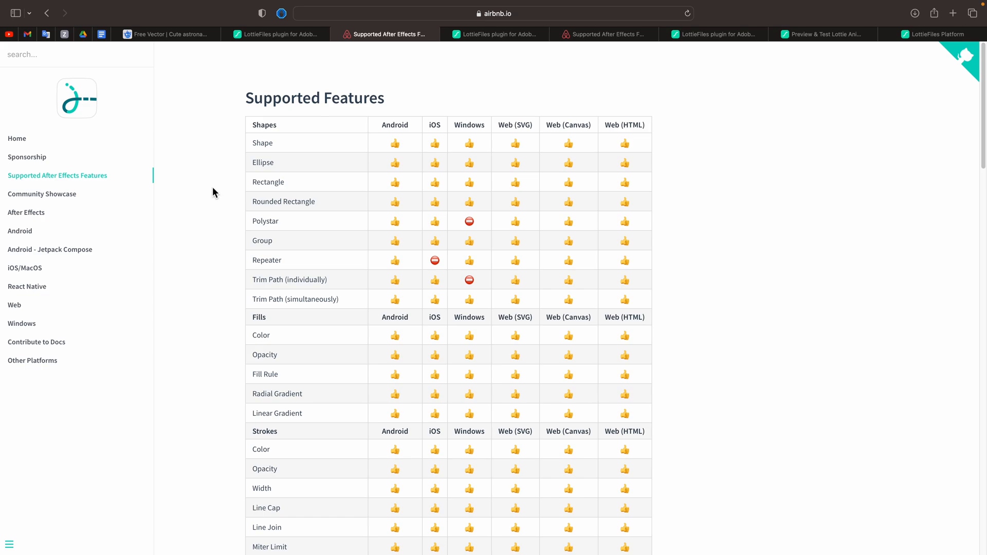
scroll(down, 3)
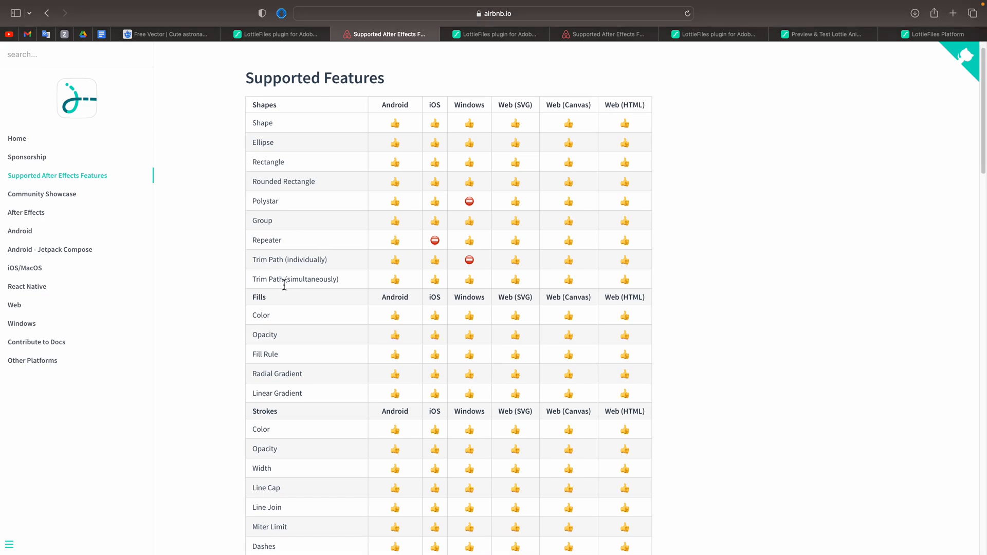
scroll(down, 3)
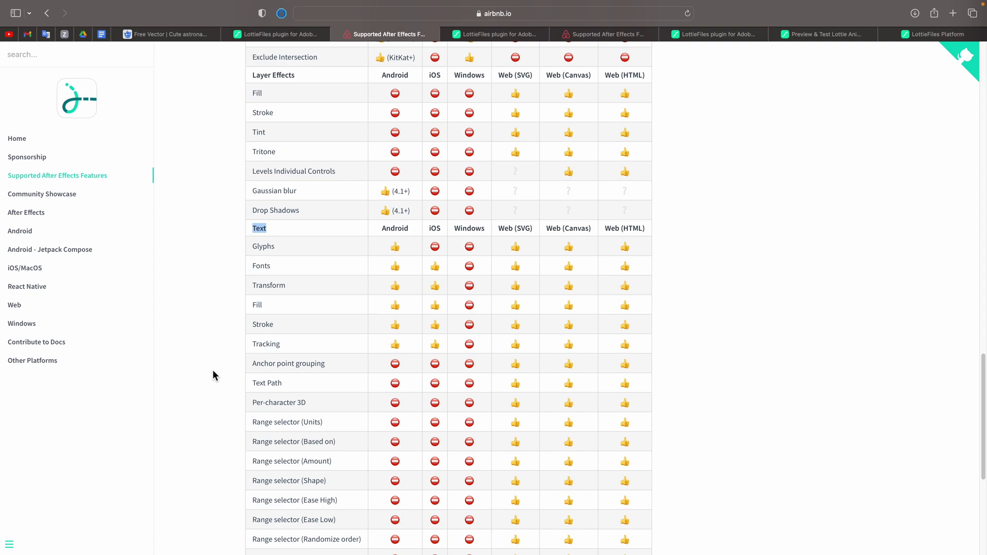
scroll(down, 3)
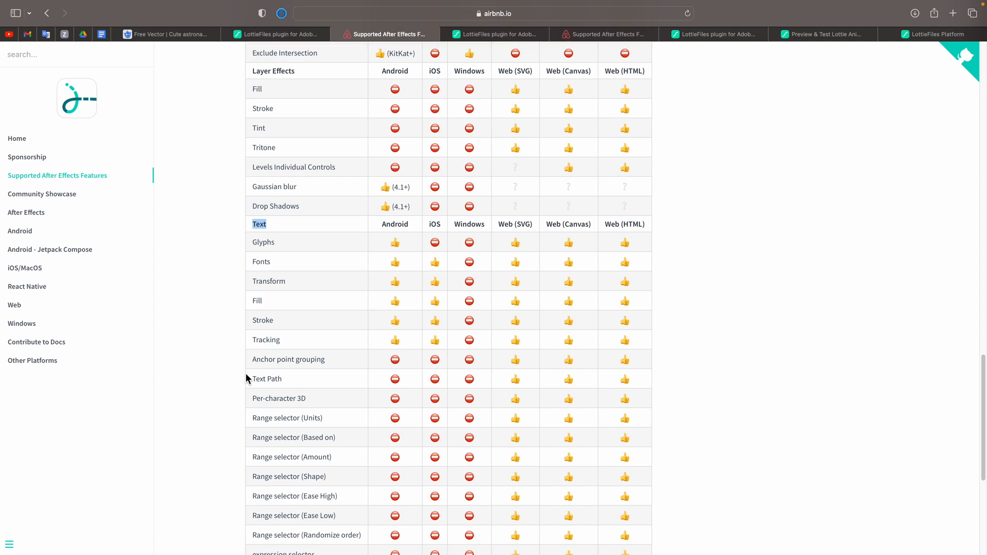
mouse_move(407, 366)
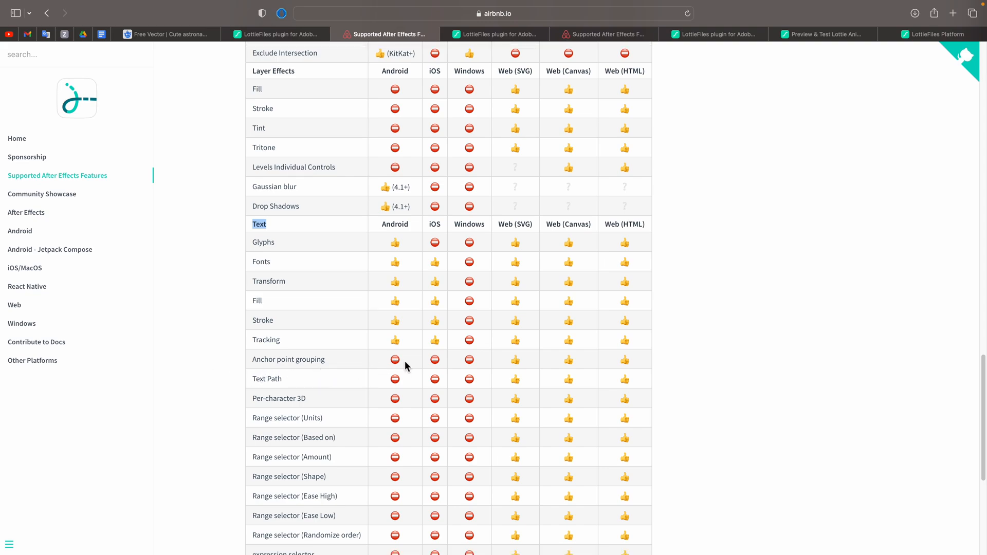
mouse_move(455, 242)
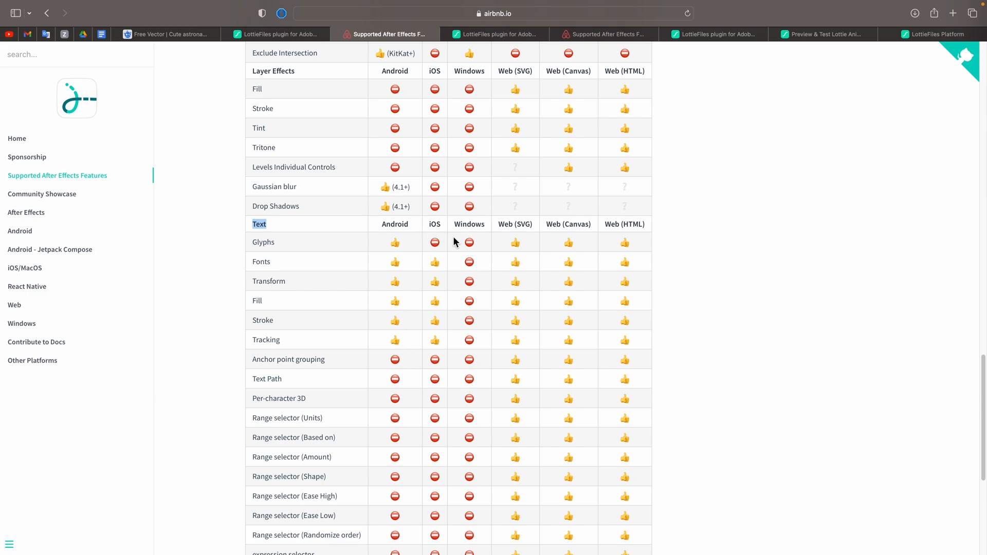
mouse_move(387, 374)
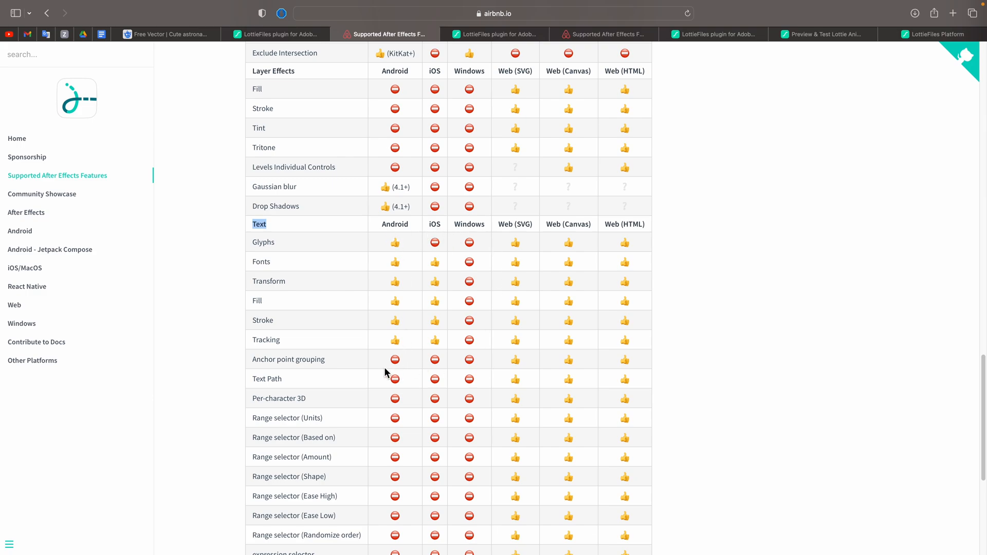
mouse_move(551, 241)
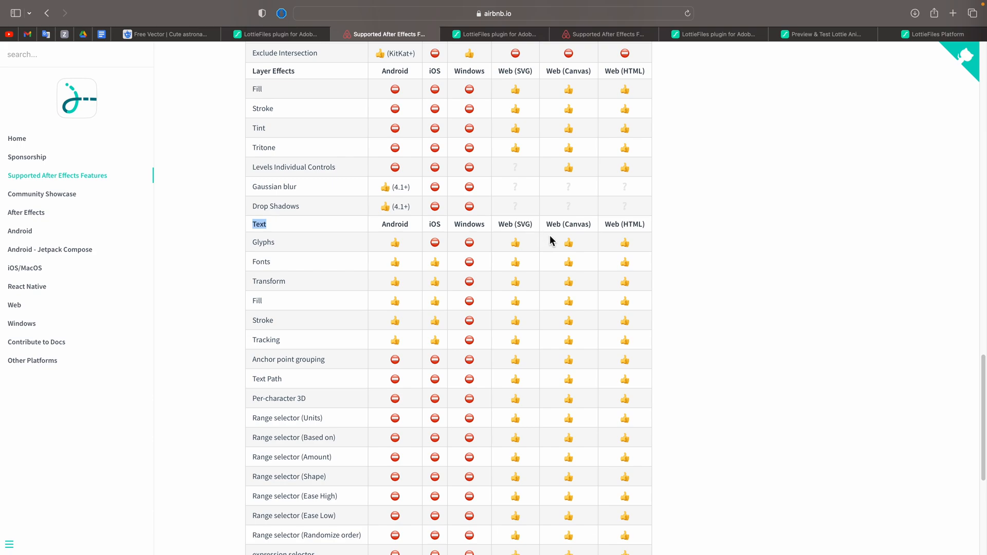
mouse_move(328, 379)
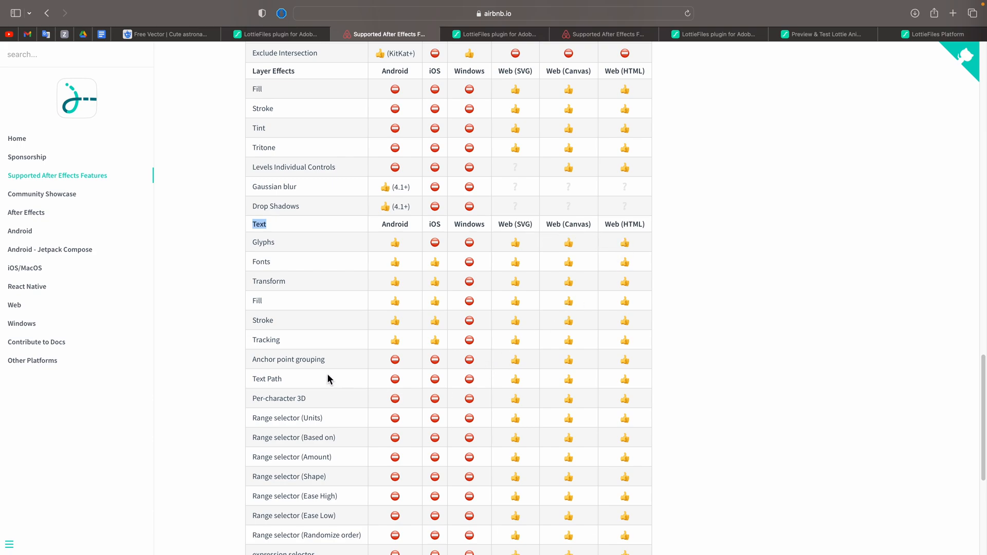
Scroll through the Text section and the rest of the feature support table.
scroll(down, 3)
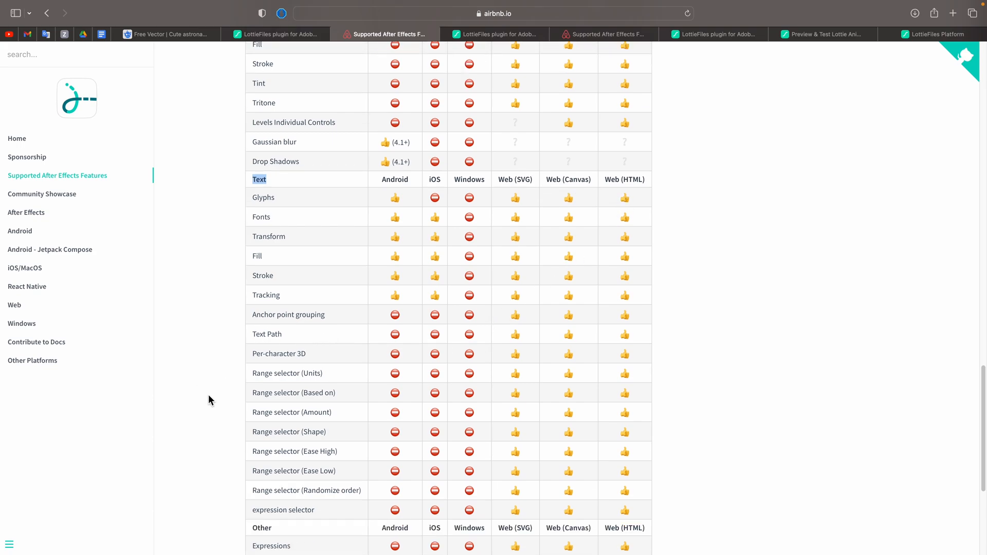
mouse_move(307, 413)
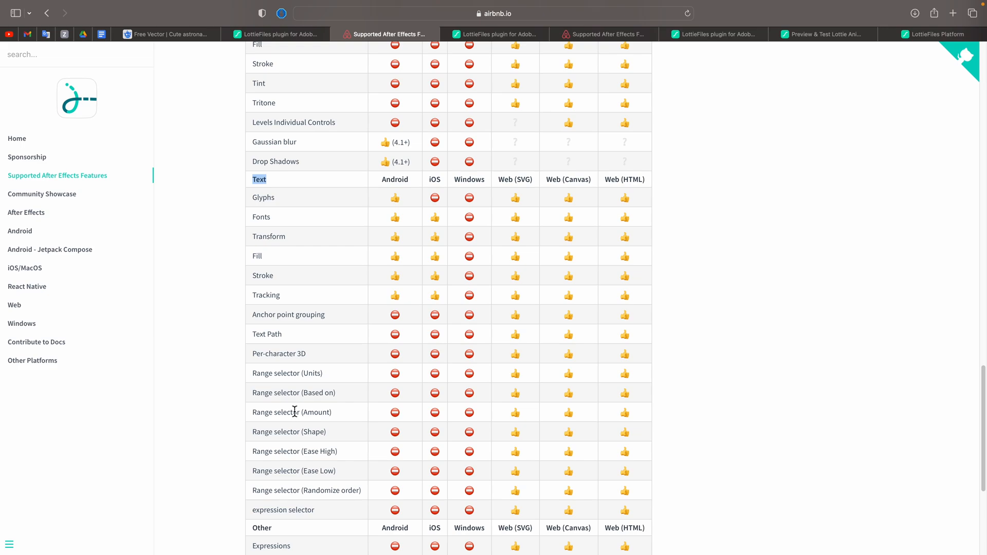
mouse_move(391, 422)
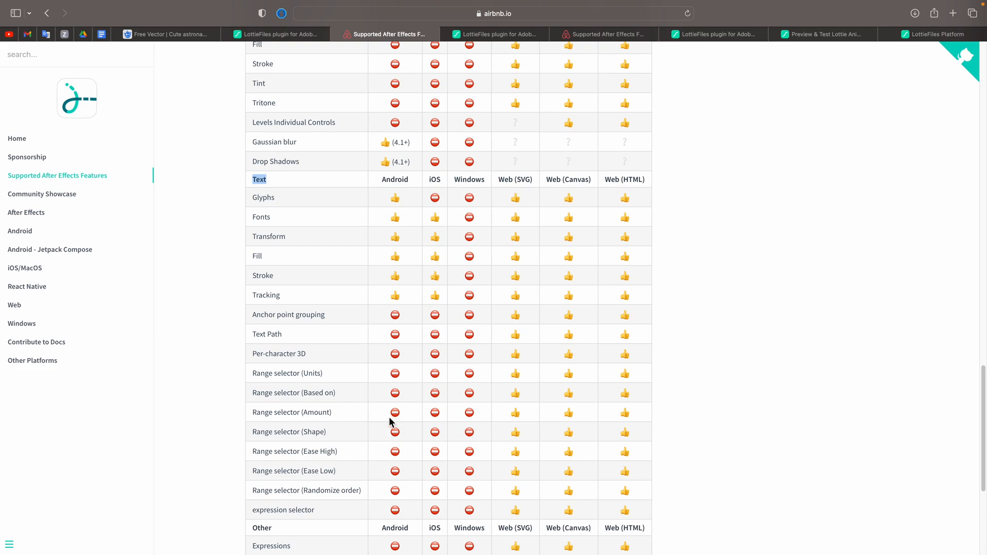
scroll(down, 3)
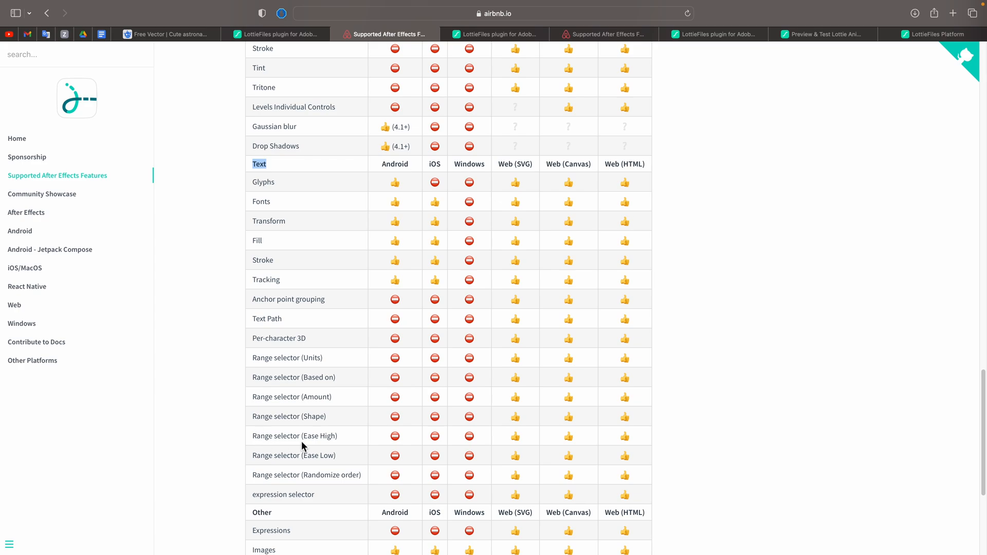
mouse_move(308, 462)
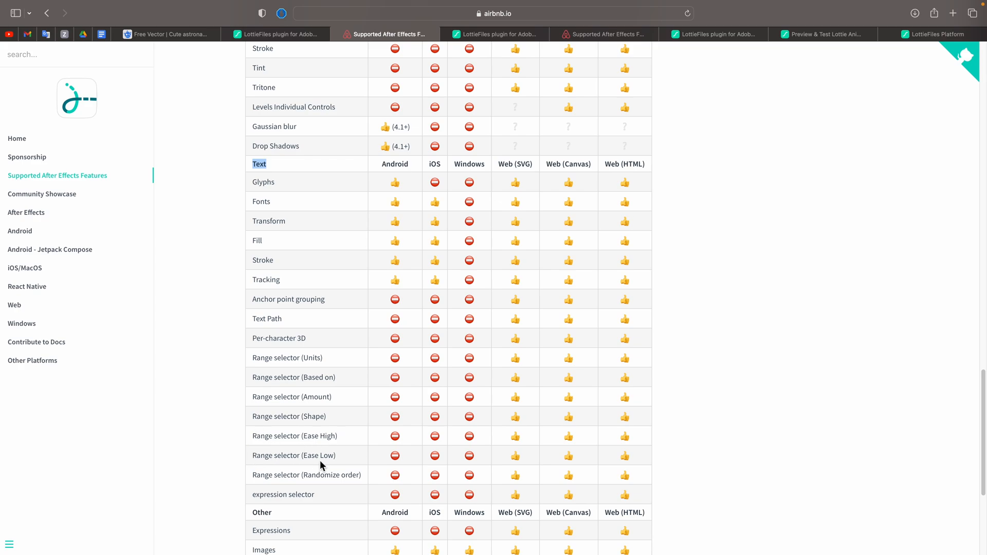
scroll(up, 3)
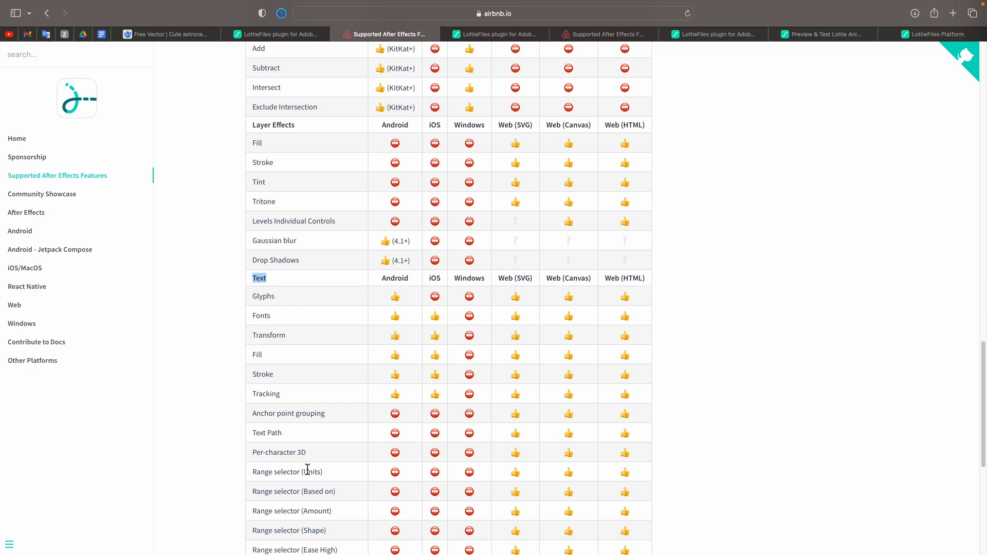
scroll(down, 3)
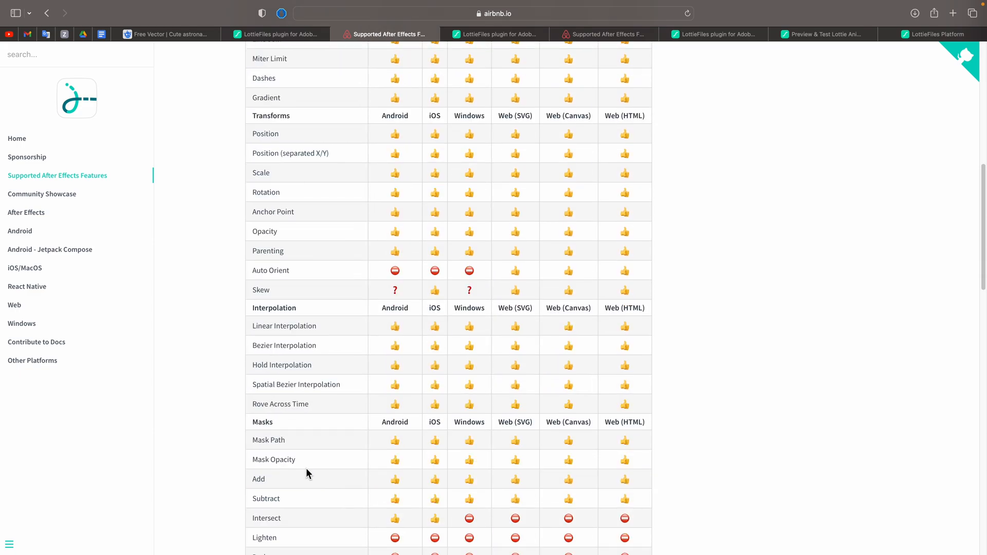
scroll(up, 3)
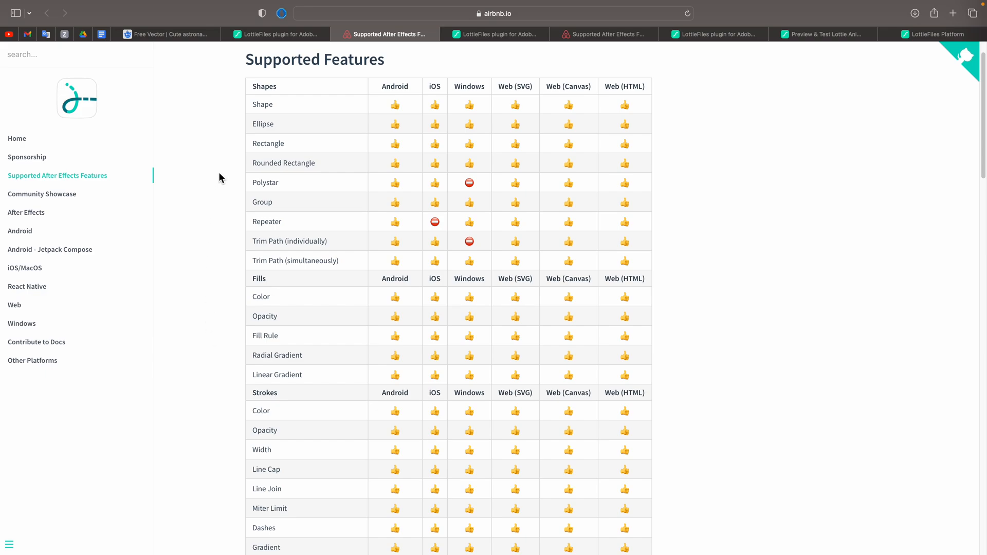
Switch to the Freepik tab with the cute astronaut vector download page.
click(170, 34)
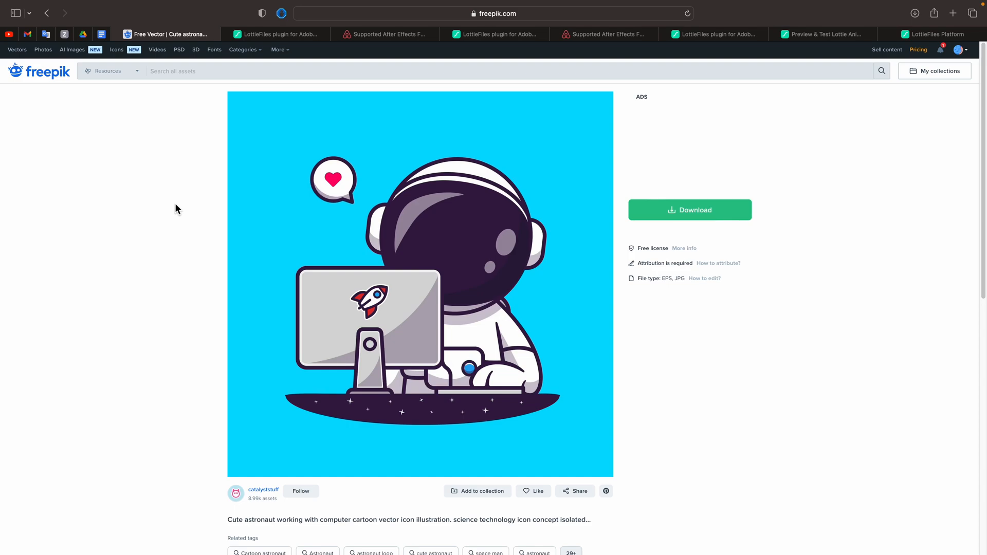
mouse_move(661, 367)
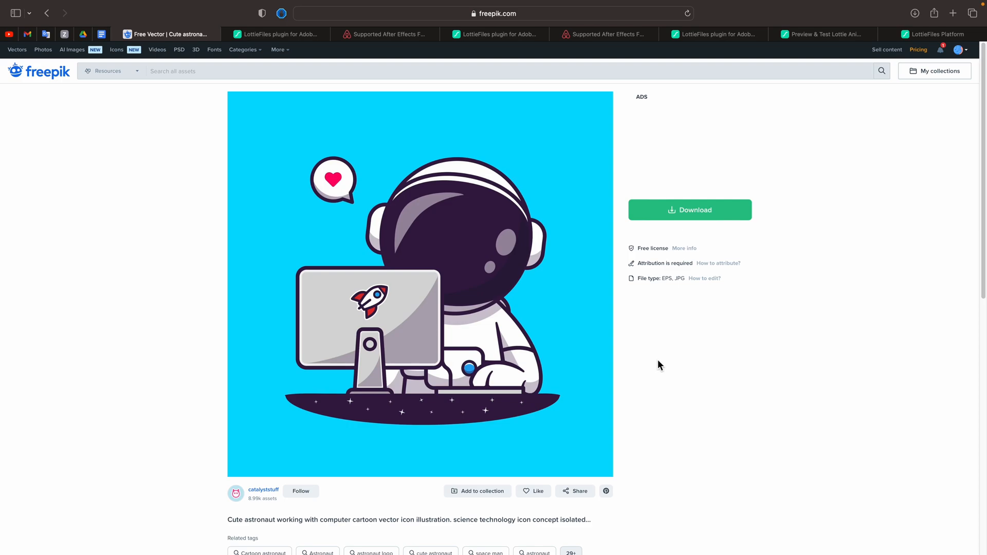
mouse_move(656, 361)
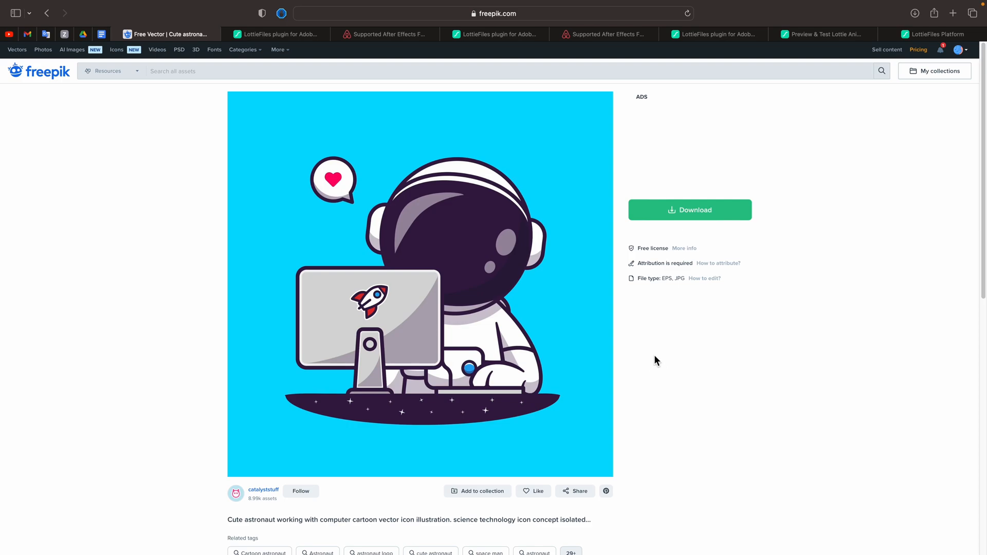
mouse_move(672, 343)
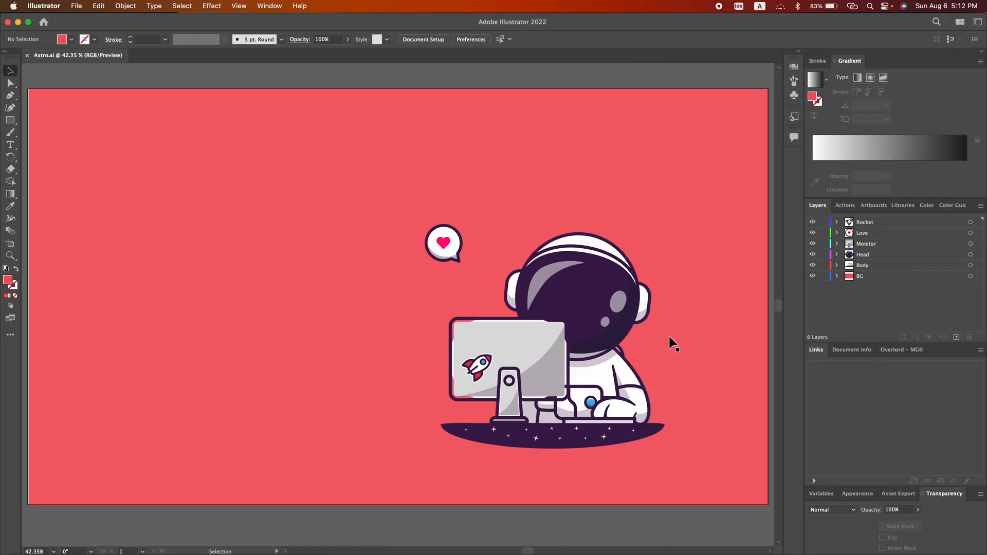
mouse_move(396, 77)
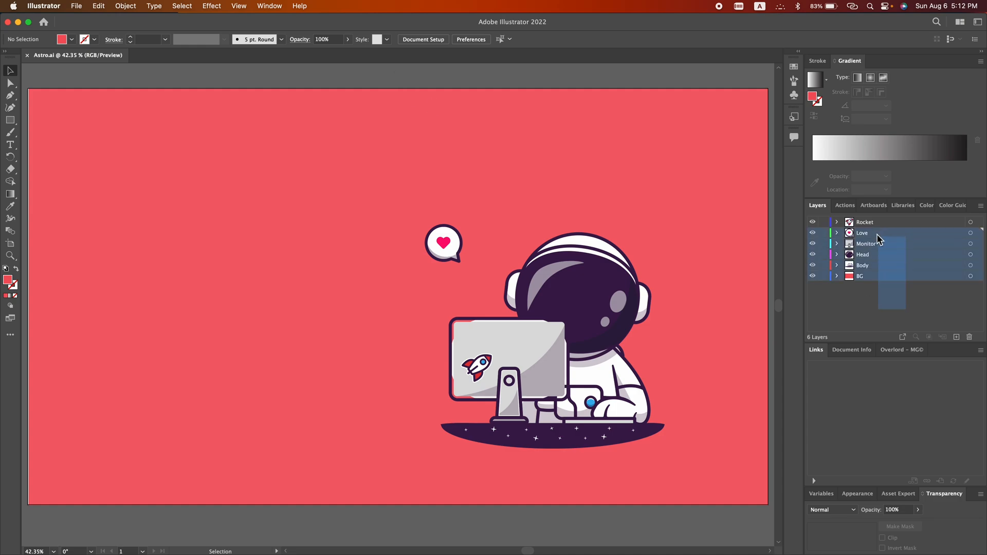
click(870, 266)
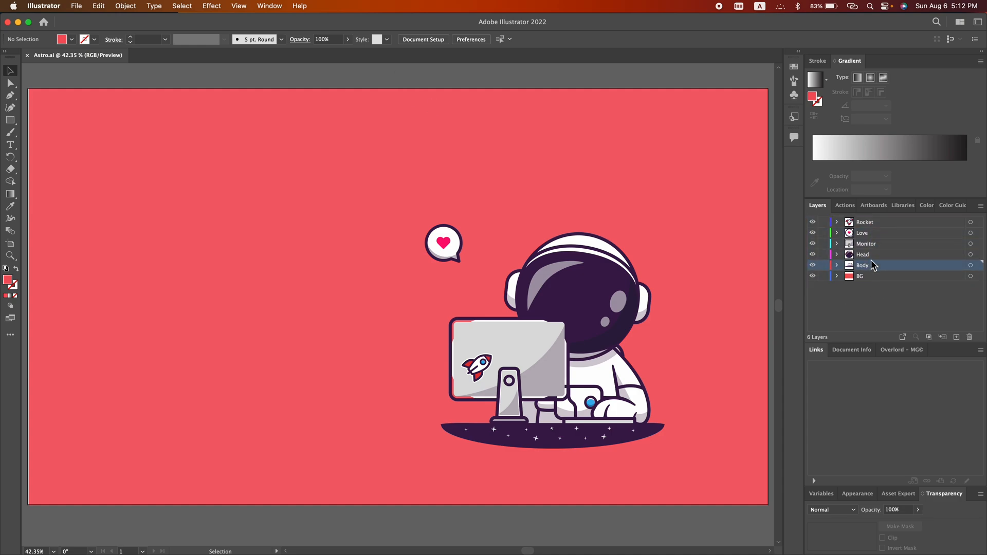
click(863, 255)
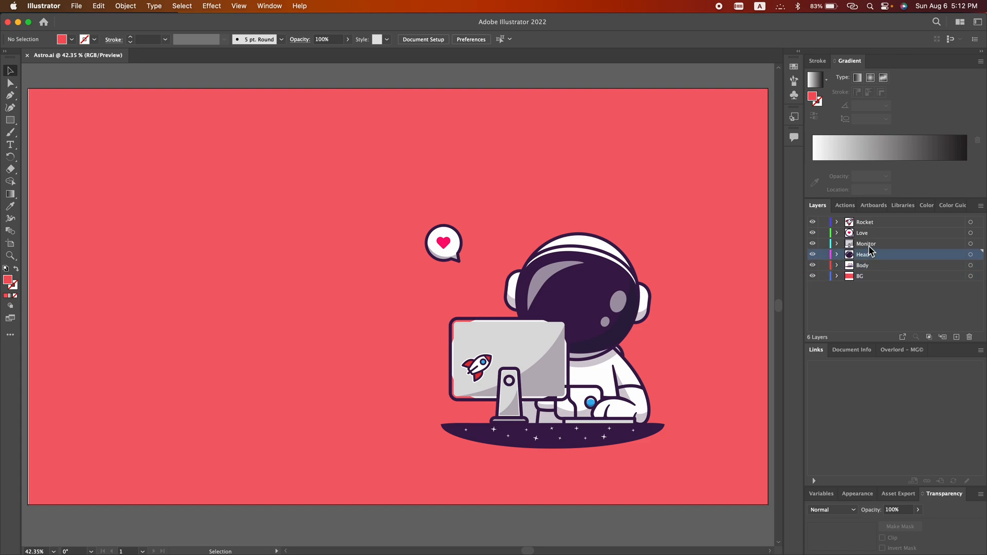
click(878, 305)
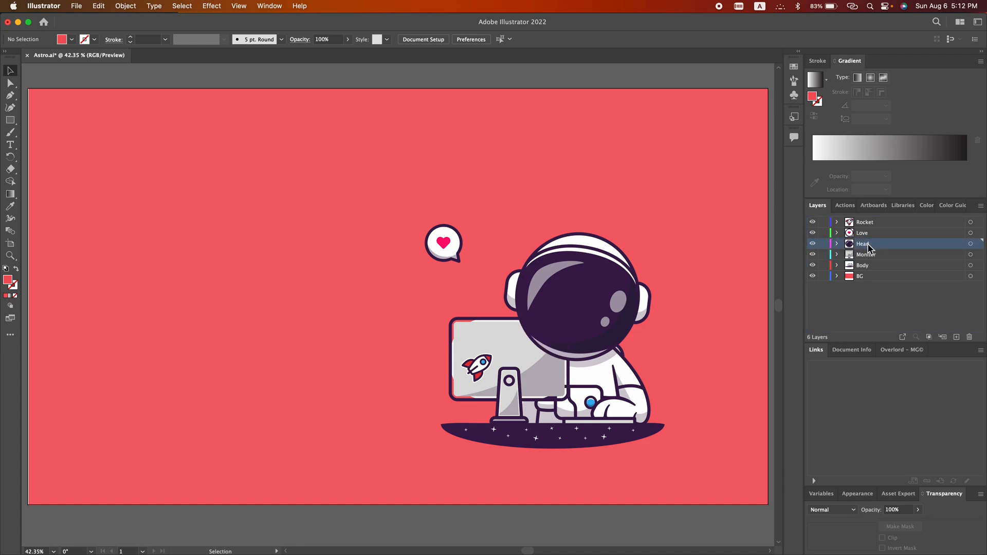
mouse_move(760, 290)
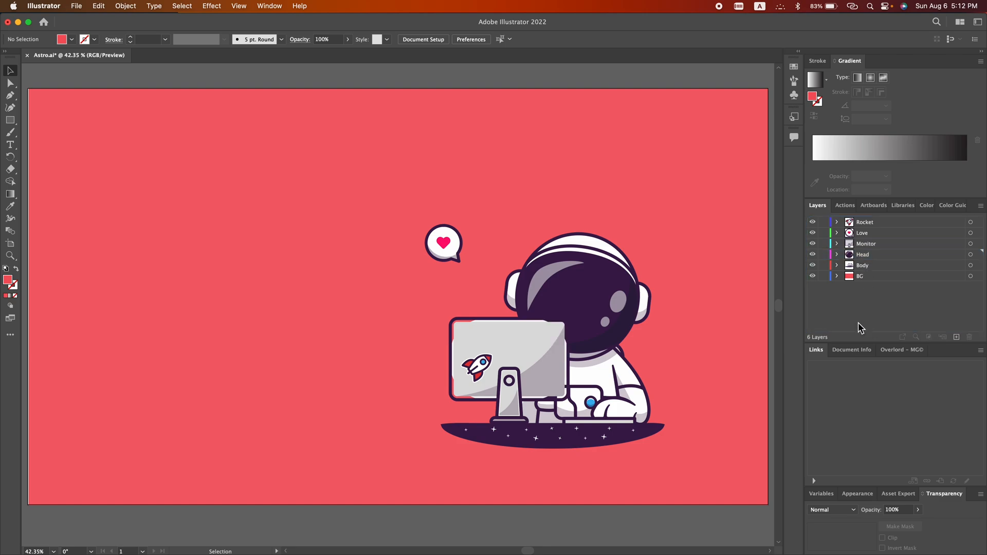
mouse_move(521, 517)
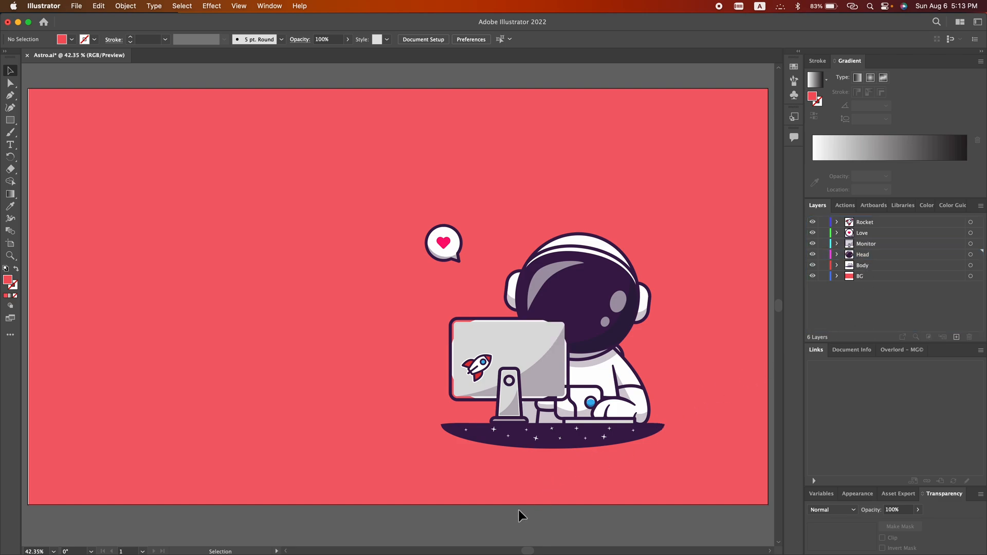
mouse_move(520, 514)
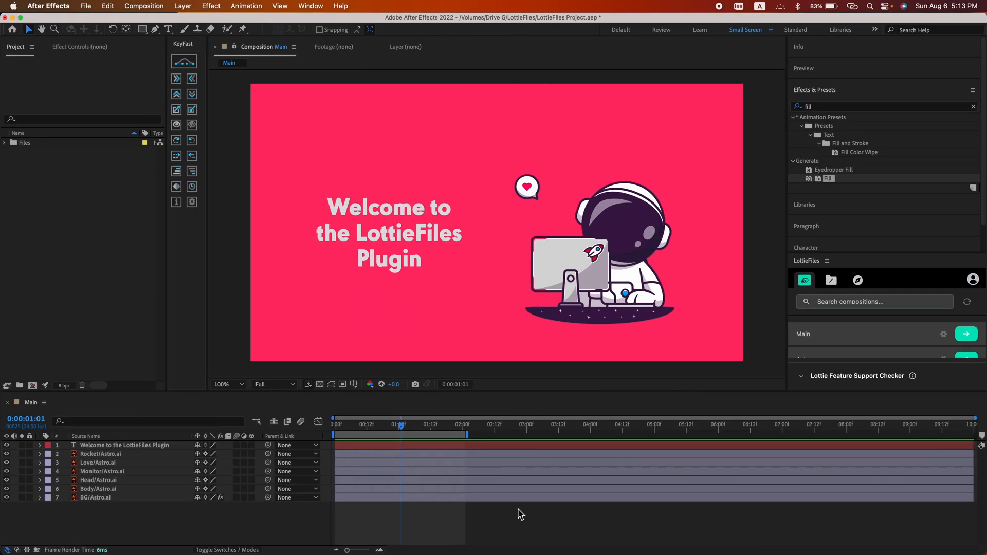
mouse_move(380, 529)
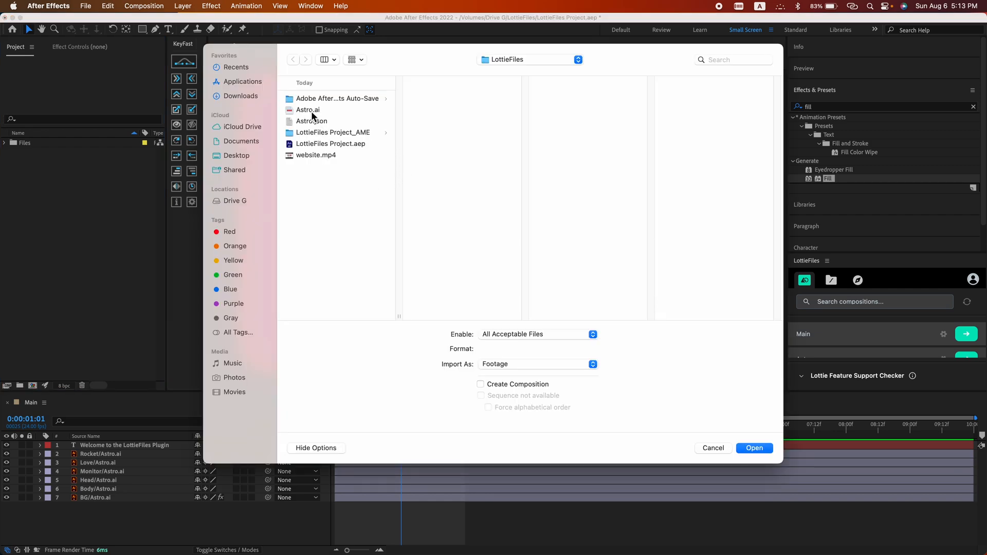
Import Astro.ai as Composition - Retain Layer Sizes and open the Astro 2 composition.
click(308, 110)
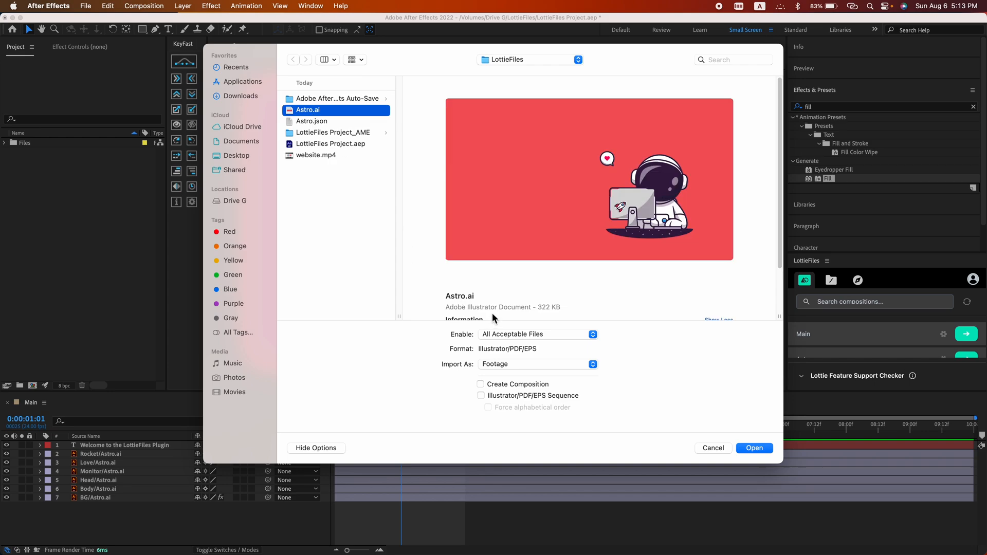
click(537, 365)
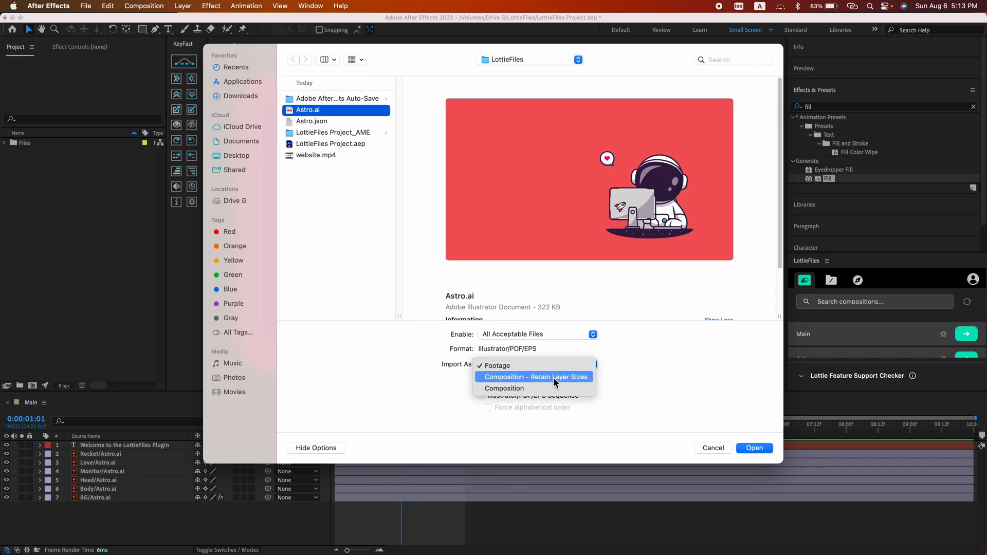
click(534, 376)
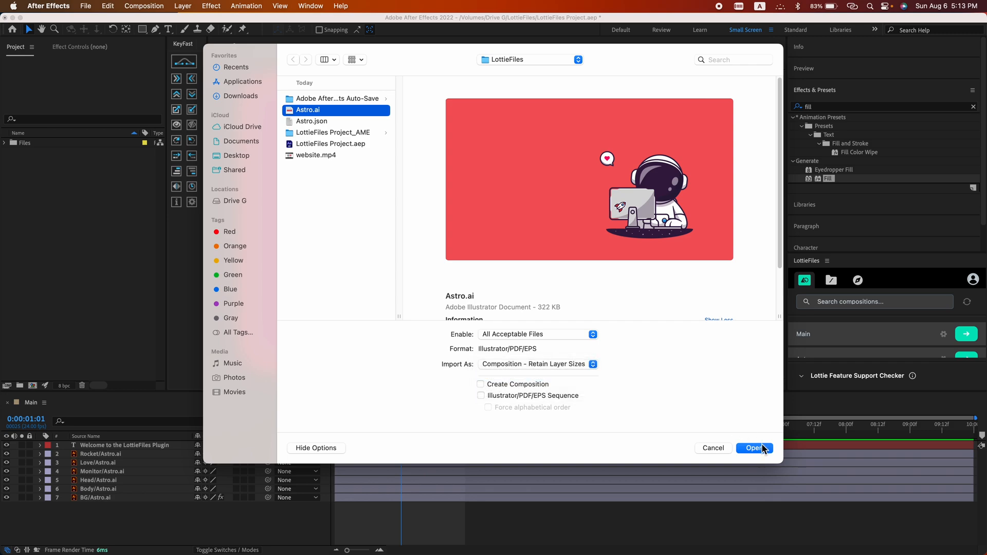
click(755, 448)
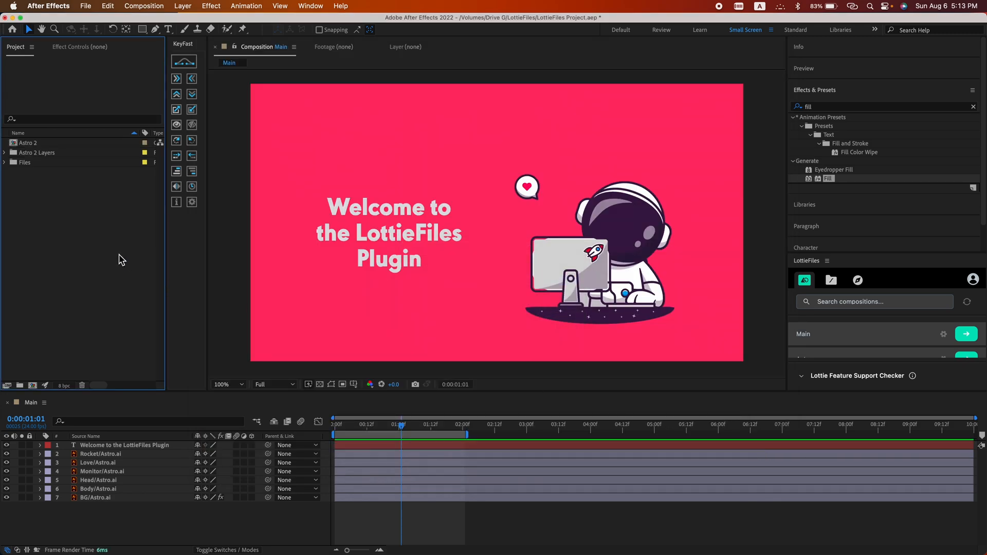
mouse_move(40, 163)
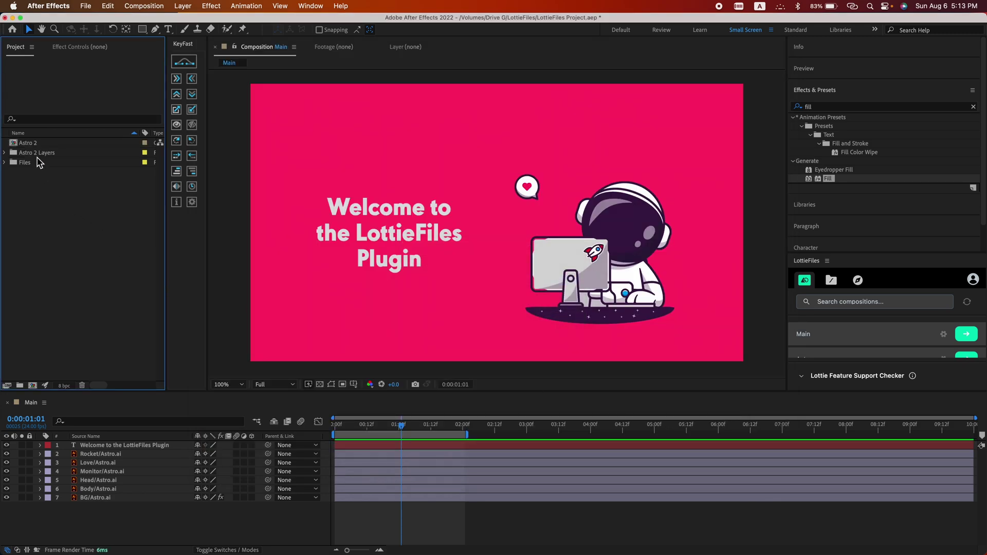
double_click(29, 142)
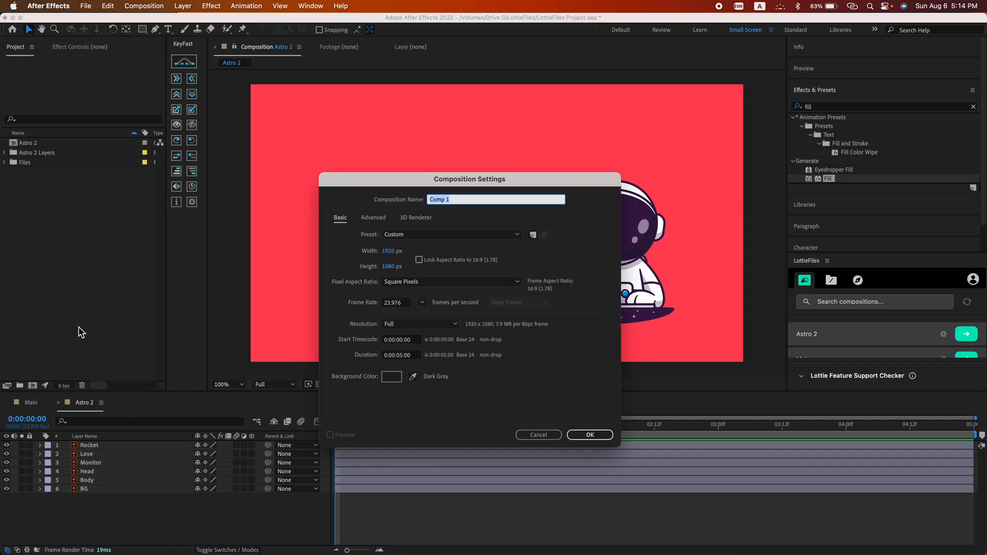
Name the composition Example with the HDTV 1080 24 preset and show its timeline.
drag(470, 178, 510, 131)
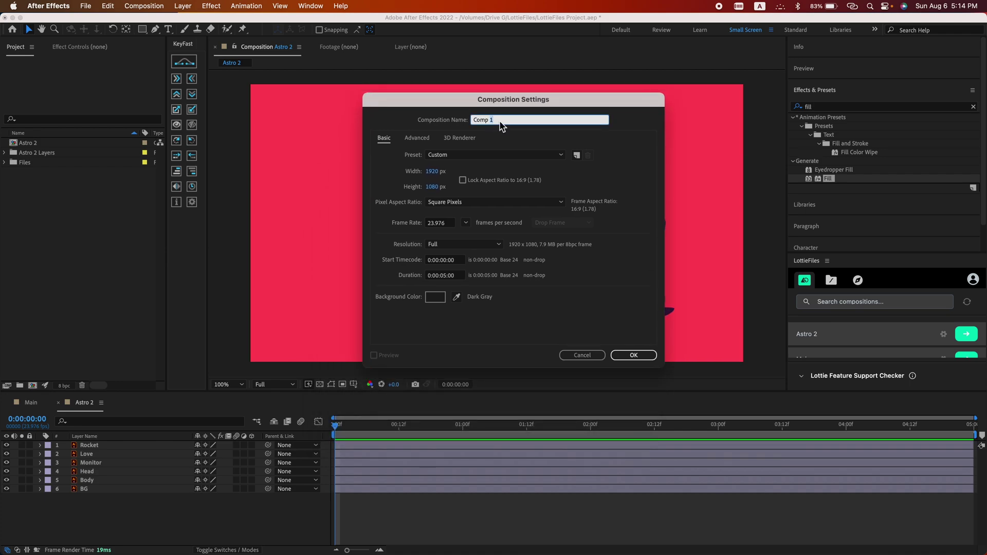
text(Exam)
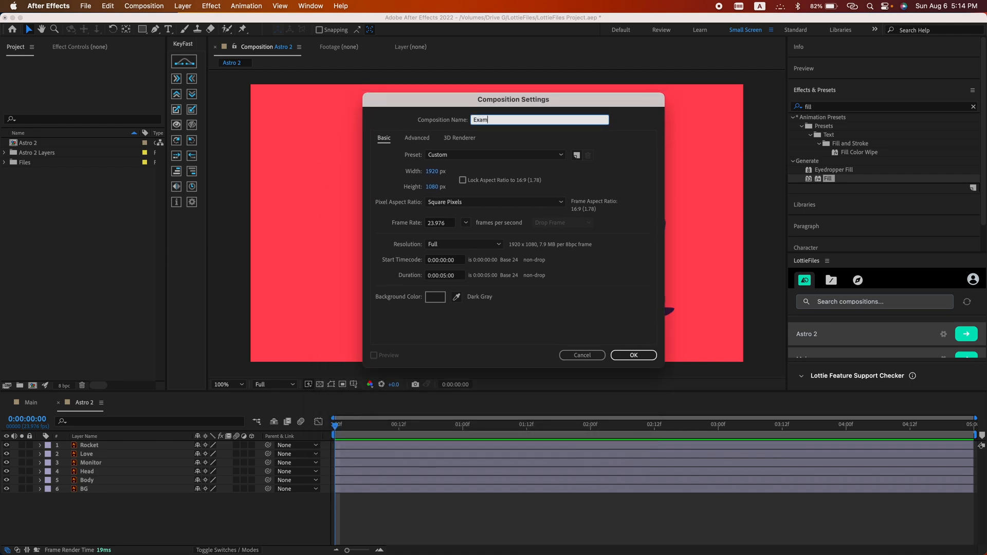
text(ple)
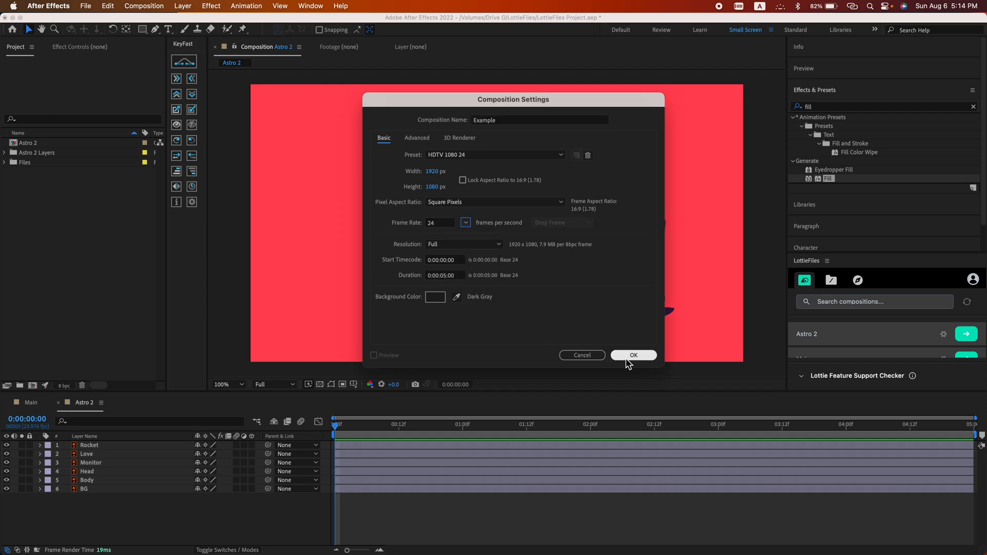
click(633, 355)
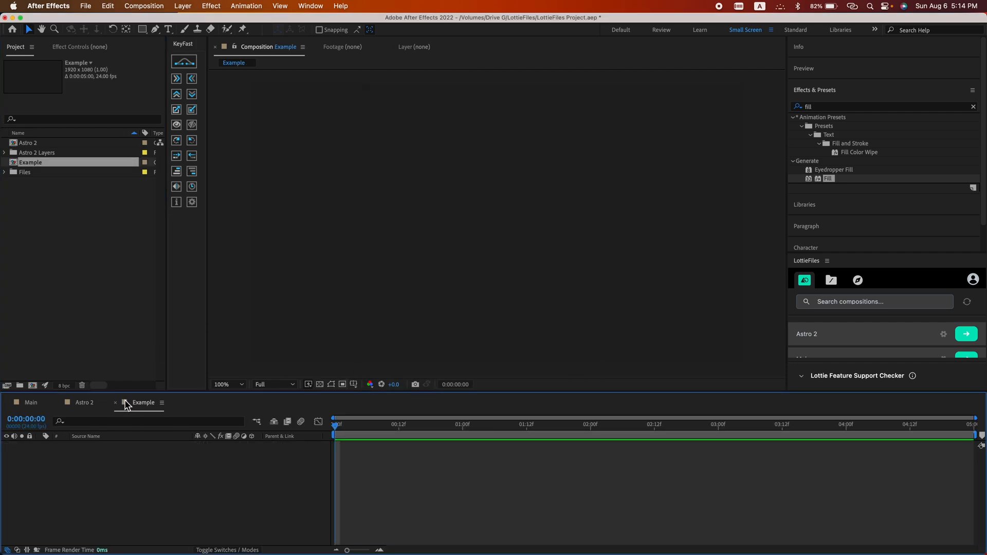
click(84, 403)
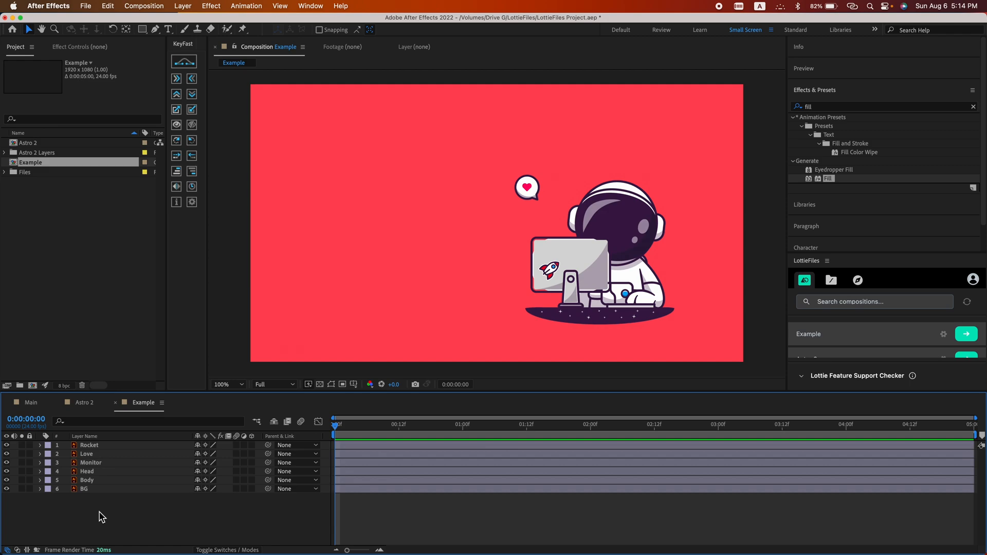
Select the Rocket layer at time 0 and zoom the viewer to 400% on the monitor.
click(89, 445)
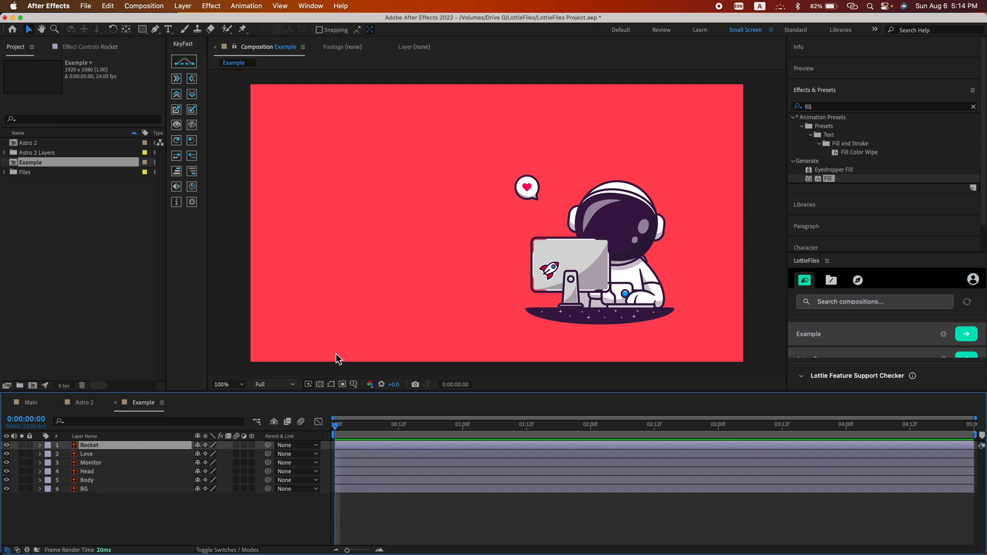
click(222, 385)
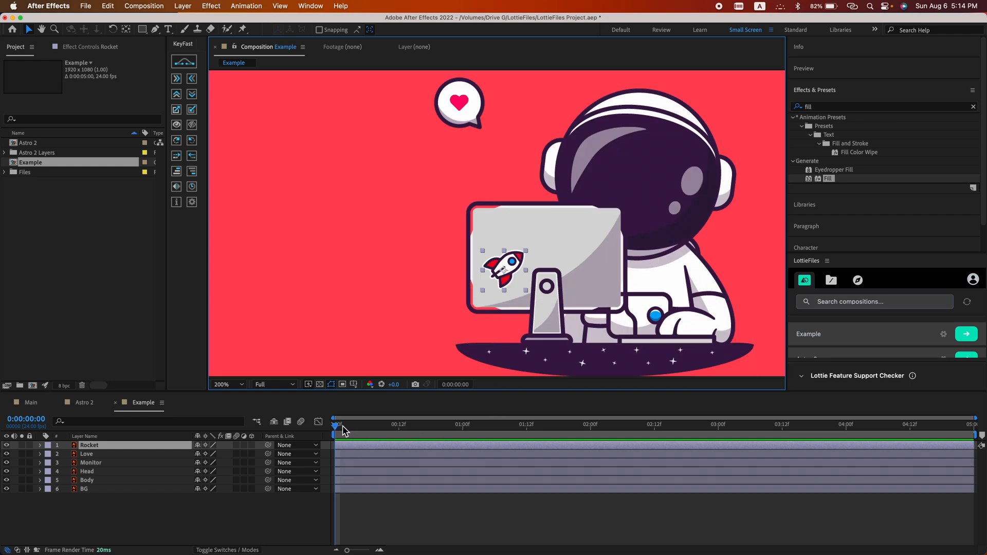
click(590, 441)
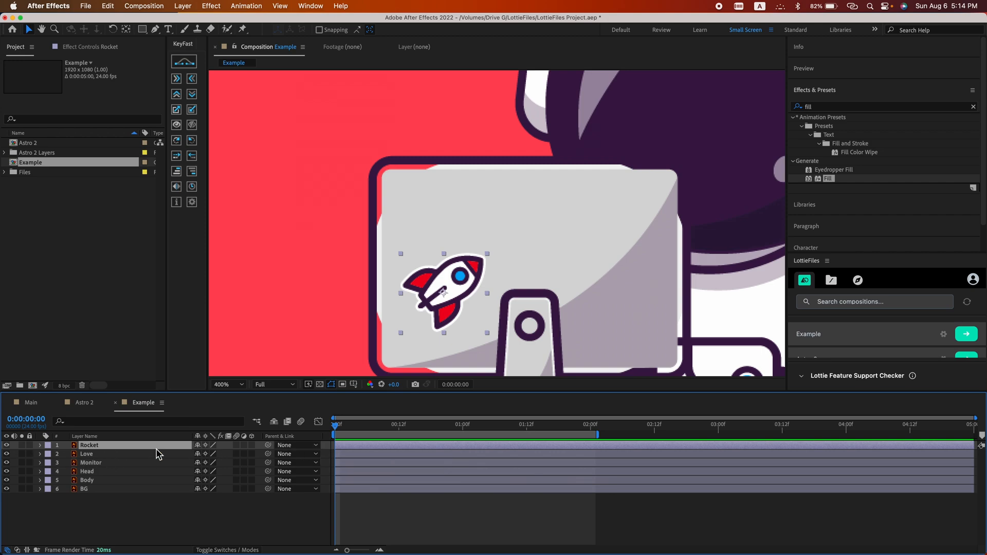
click(38, 445)
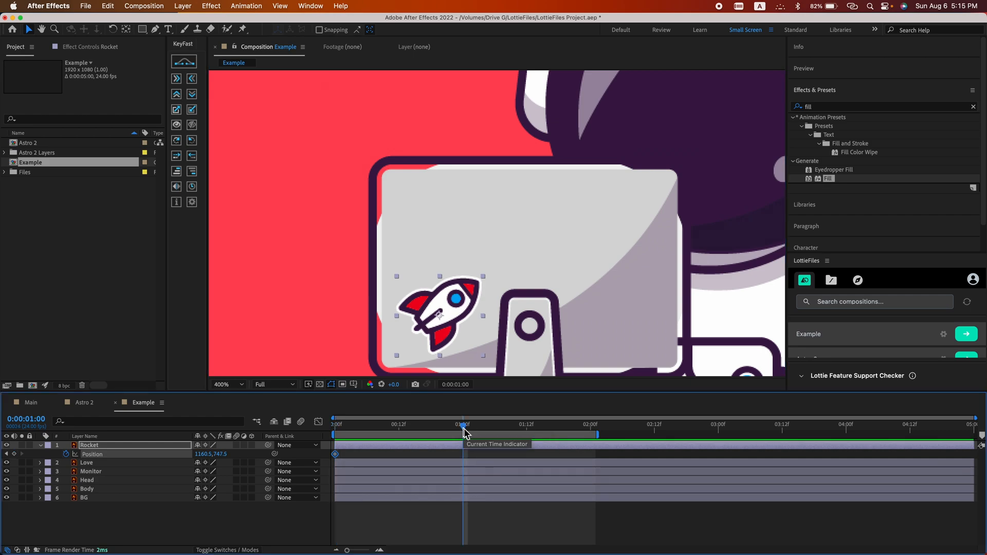
Keyframe the rocket's Position so it moves toward the monitor's upper right by 1s.
drag(439, 315, 611, 226)
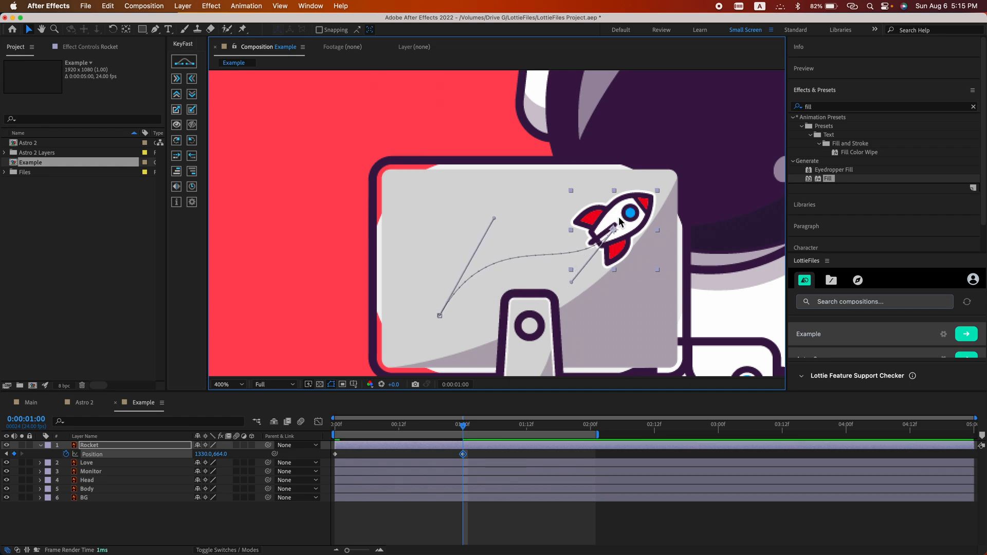
drag(614, 240, 630, 242)
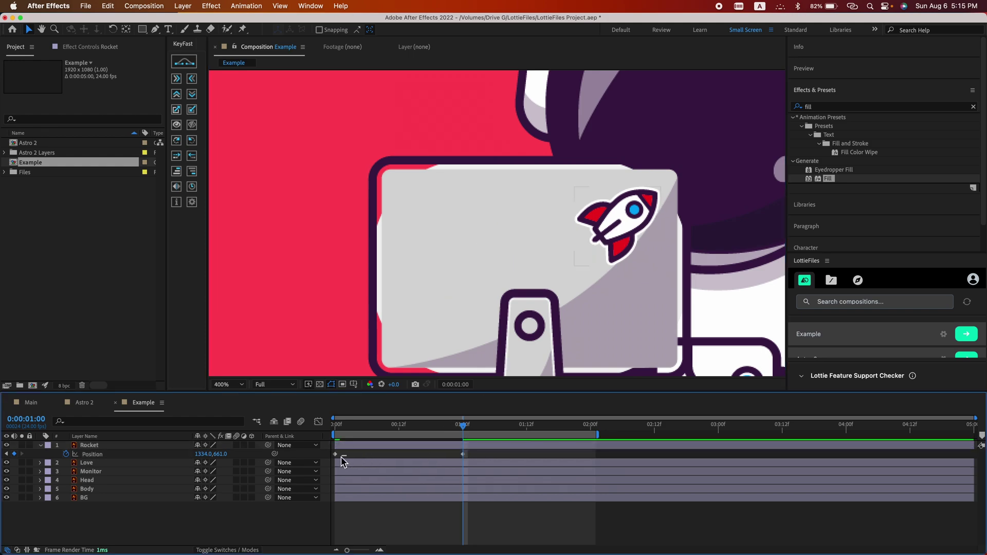
click(89, 445)
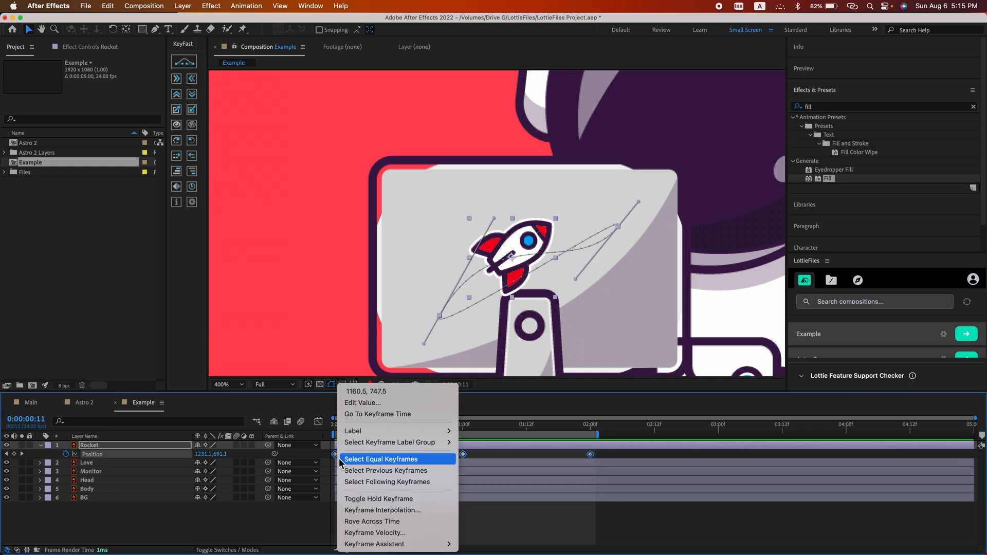
mouse_move(383, 544)
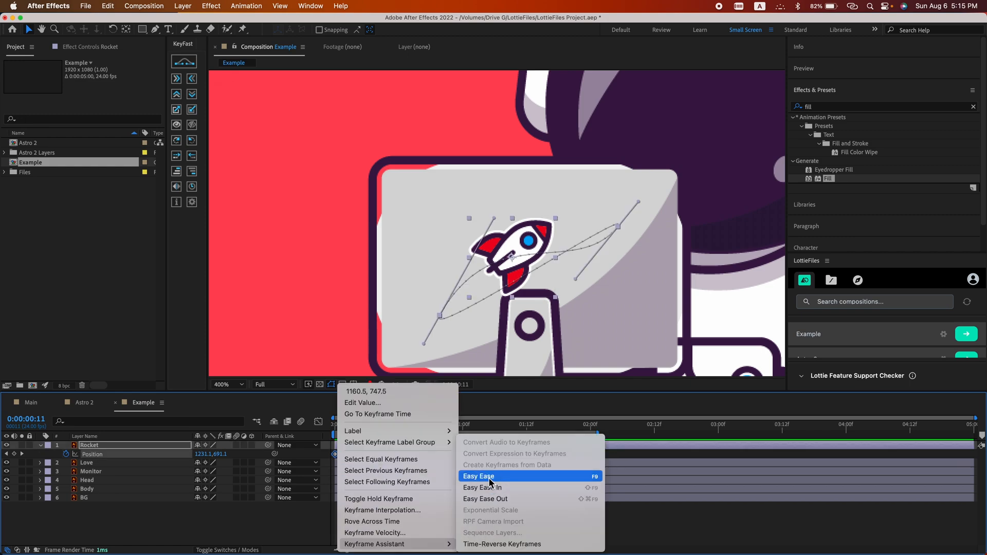
Apply Easy Ease to the rocket's Position keyframes and adjust influence in the Graph Editor.
click(479, 476)
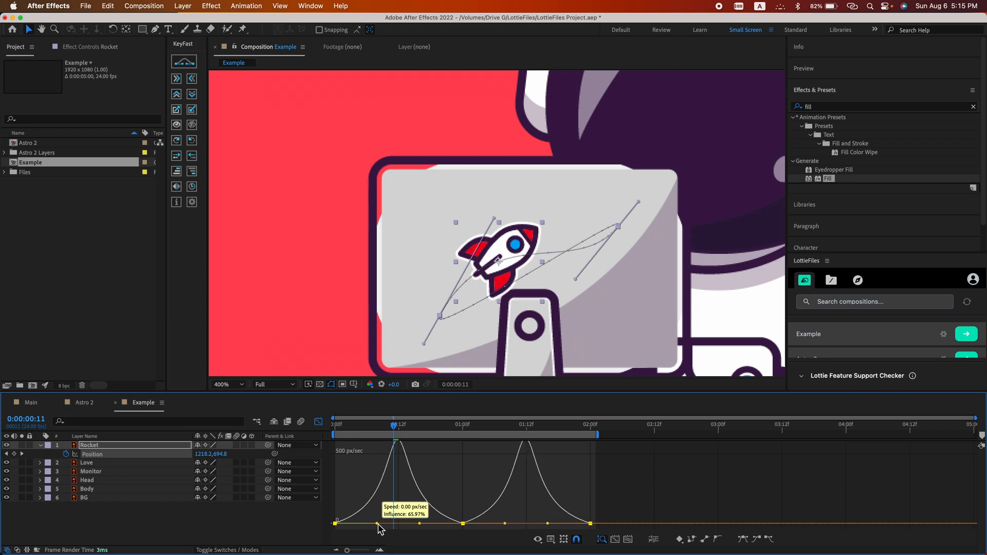
click(333, 431)
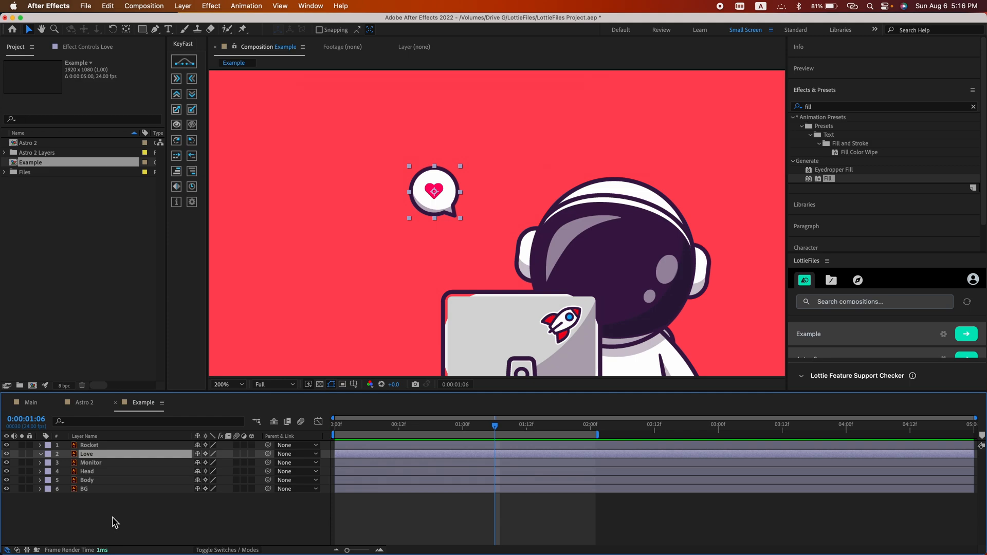
Reveal the Love layer's Scale and Rotation and add keyframes at the one-second mark.
click(33, 455)
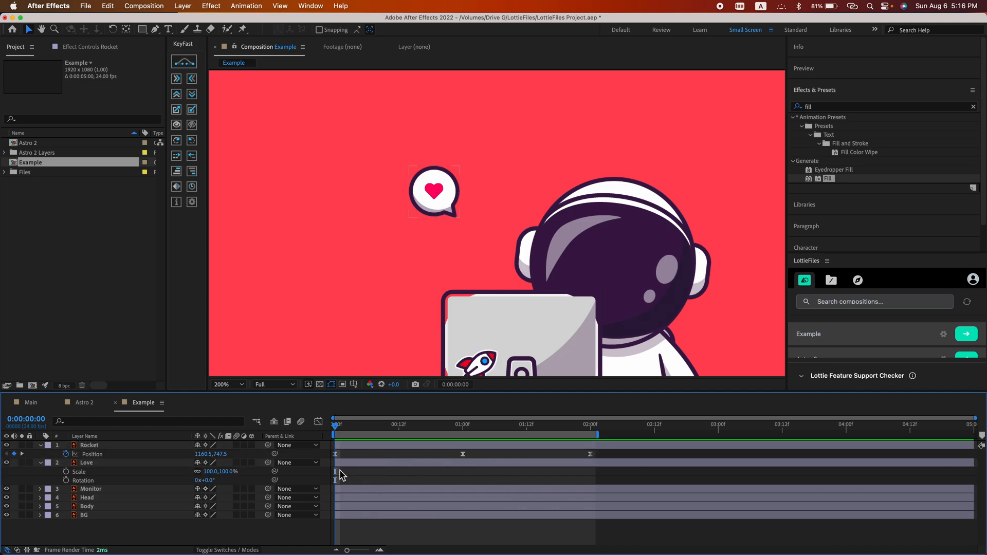
click(87, 463)
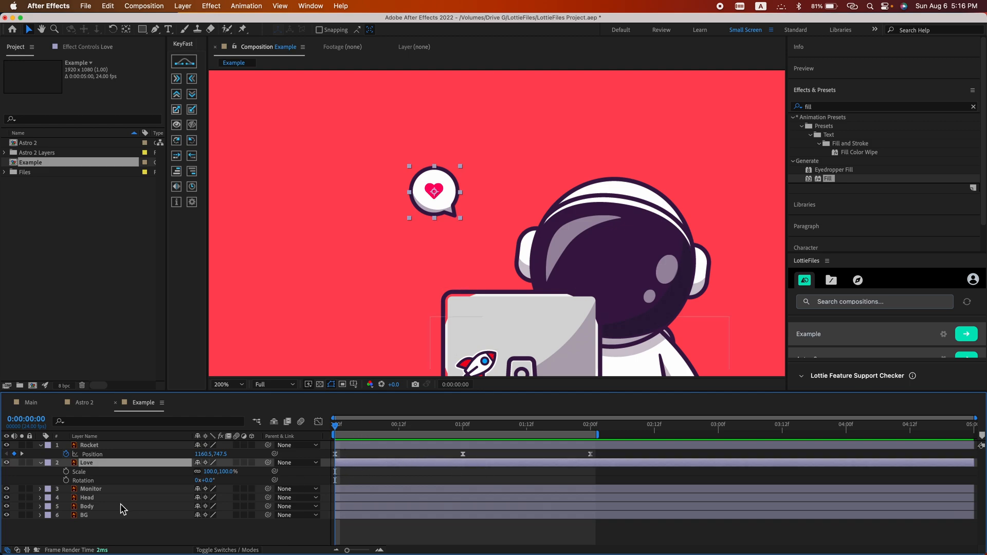
mouse_move(67, 482)
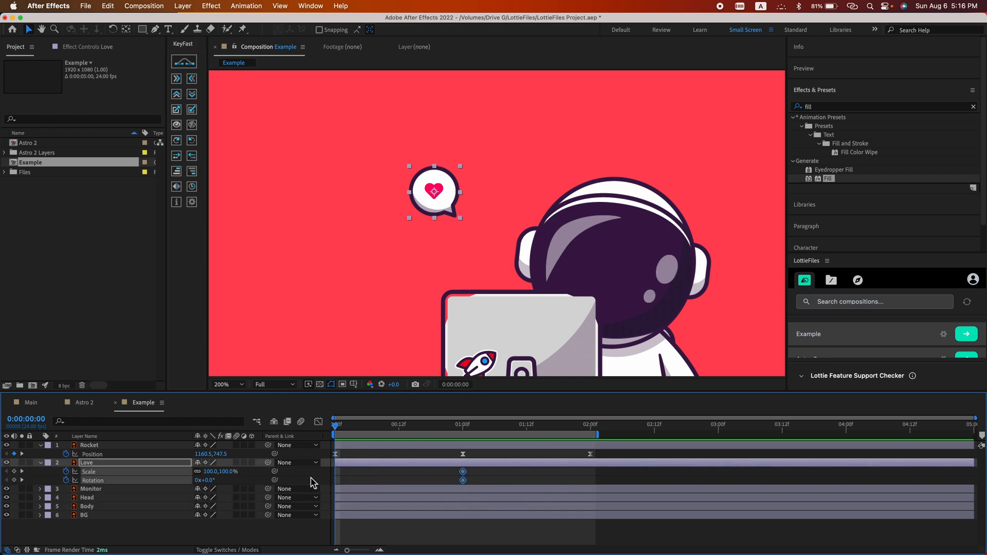
mouse_move(168, 535)
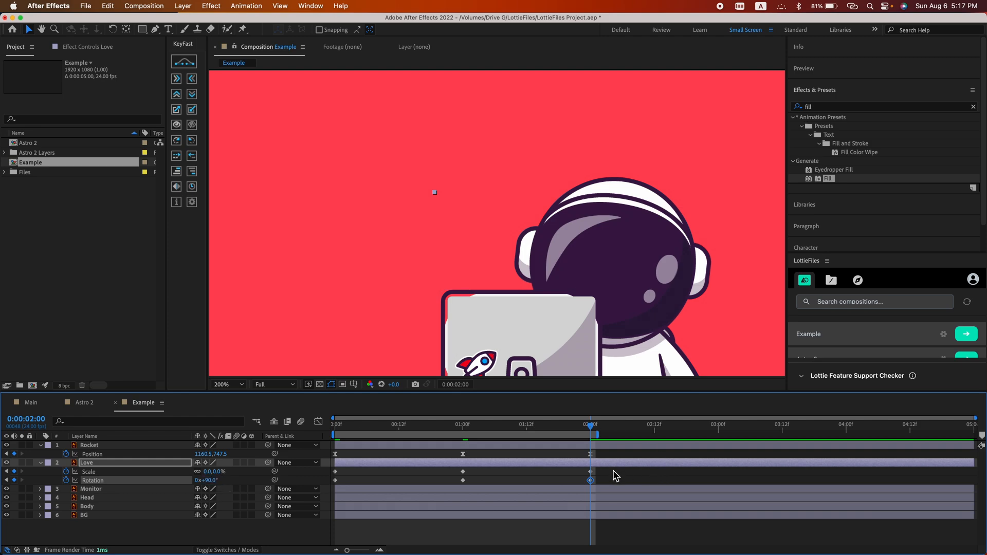
Ease the heart's Scale 0%/Rotation ±90° keyframes at 0s and 2s with Easy Ease.
right_click(589, 481)
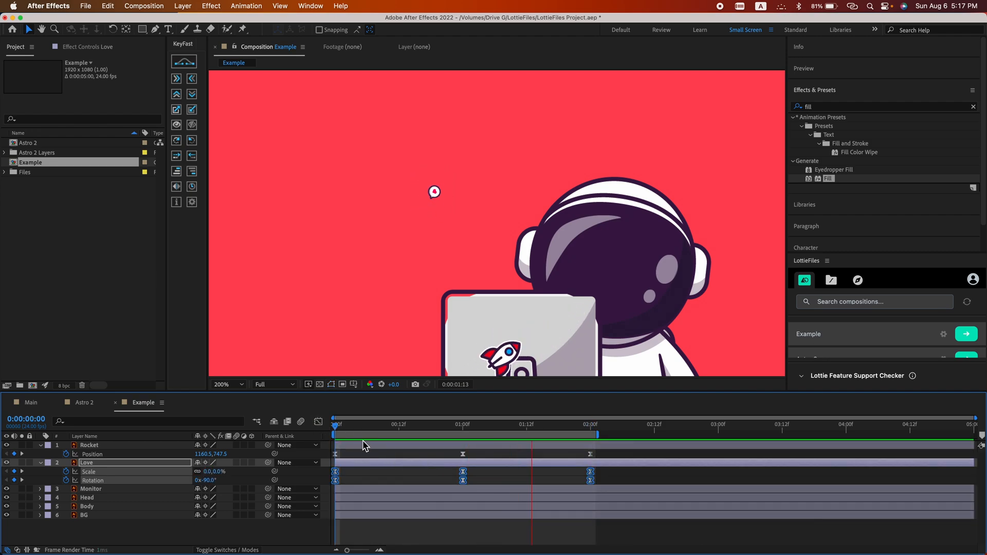
click(334, 435)
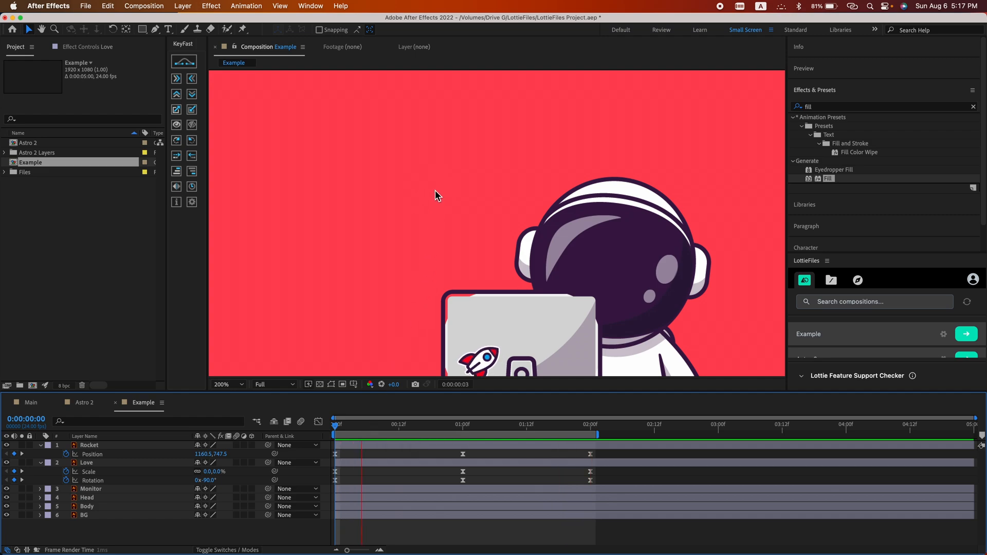
click(494, 425)
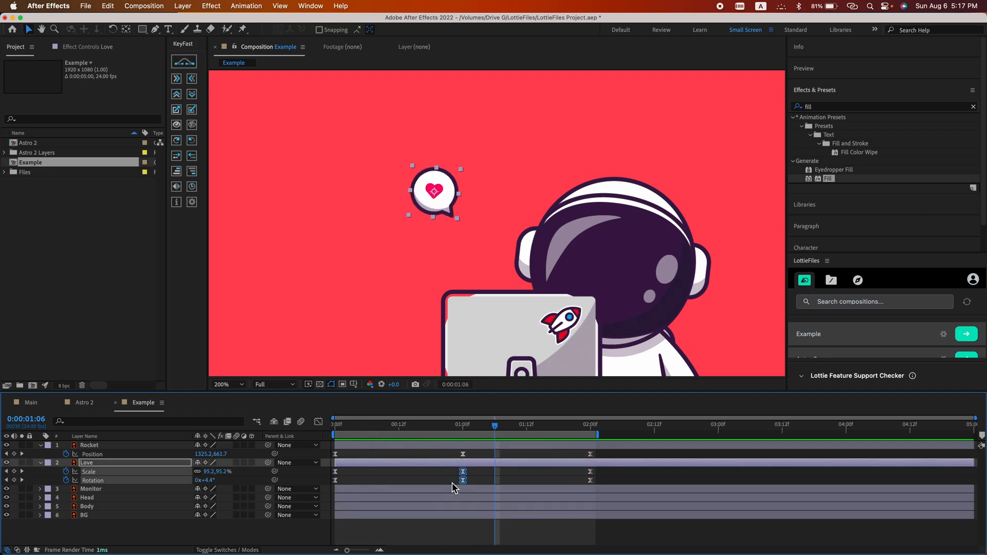
click(482, 438)
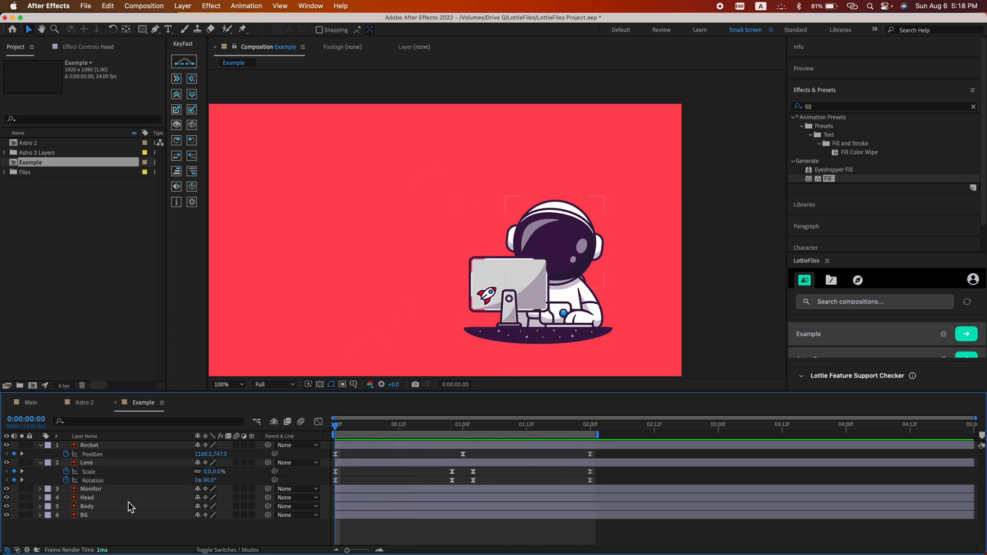
Select the Head layer and move its anchor point to the neck for tilting.
click(87, 498)
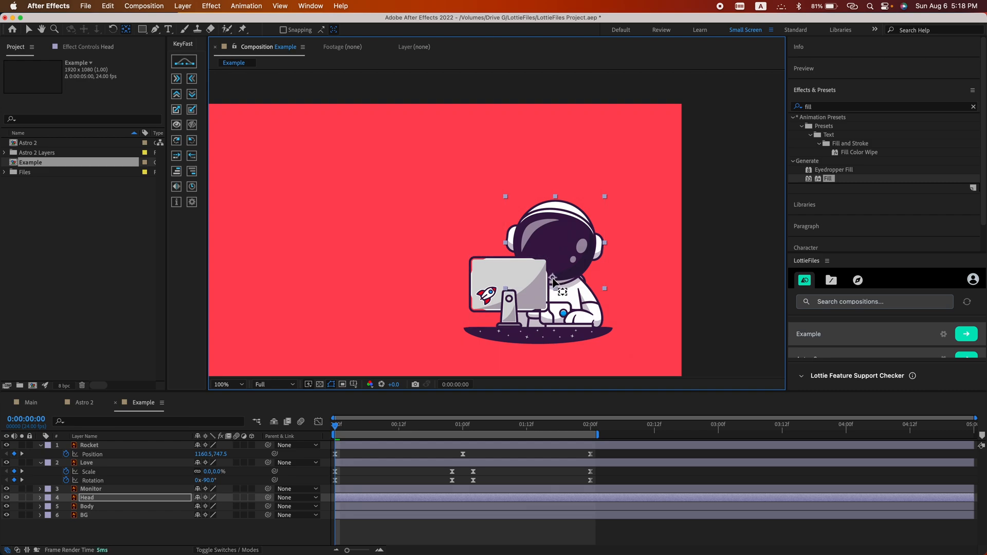
mouse_move(554, 284)
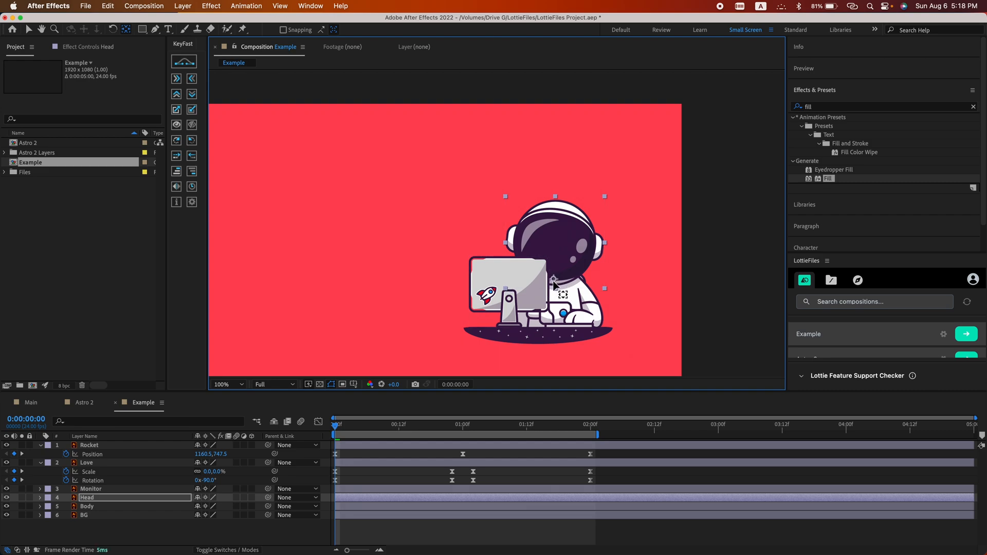
click(40, 498)
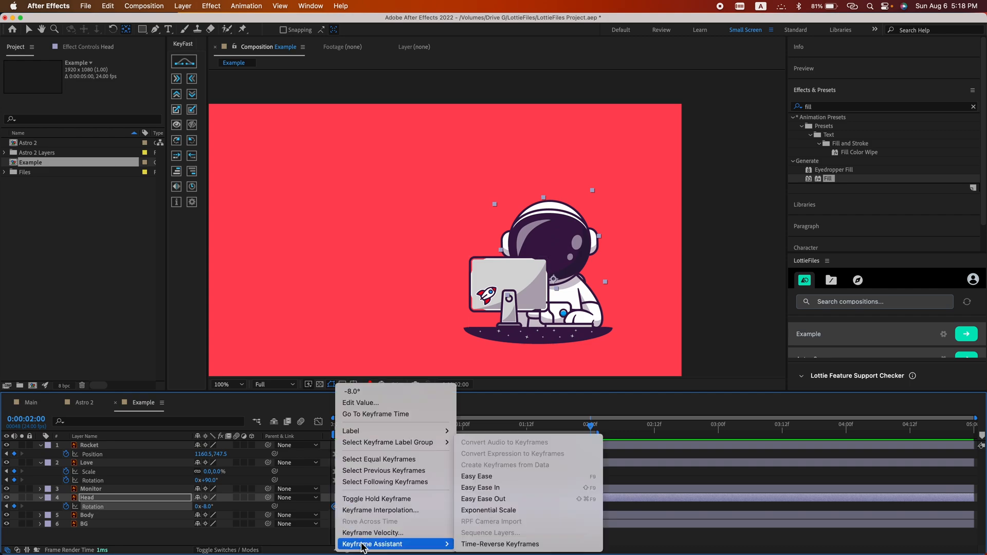
mouse_move(479, 483)
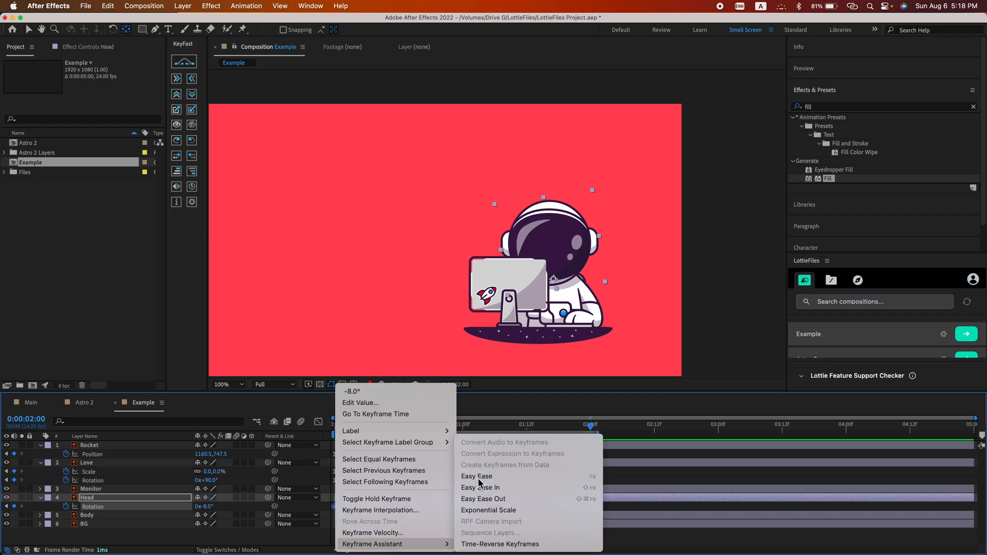
Easy Ease the head's rotation keyframes and stretch the influence handles on its speed curve.
click(477, 476)
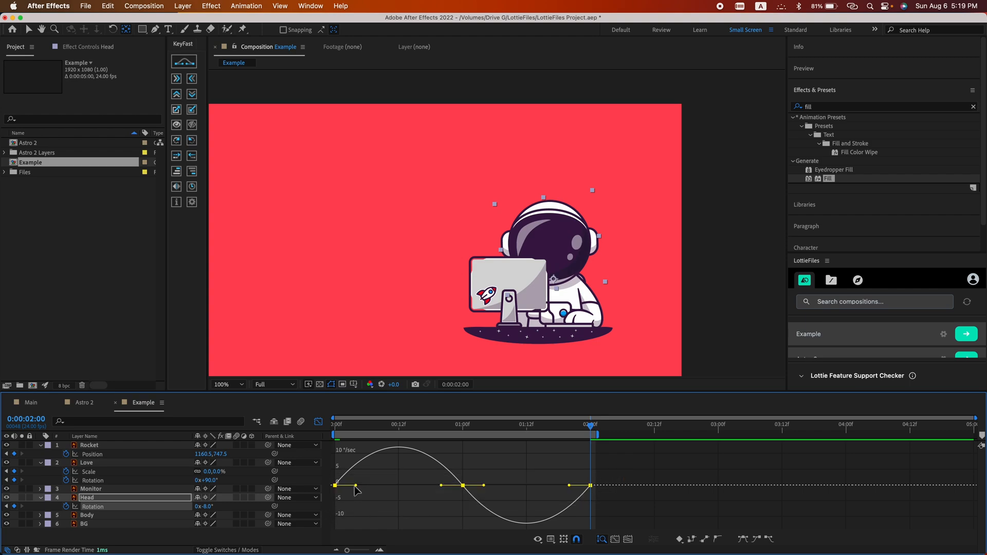
drag(356, 485, 422, 492)
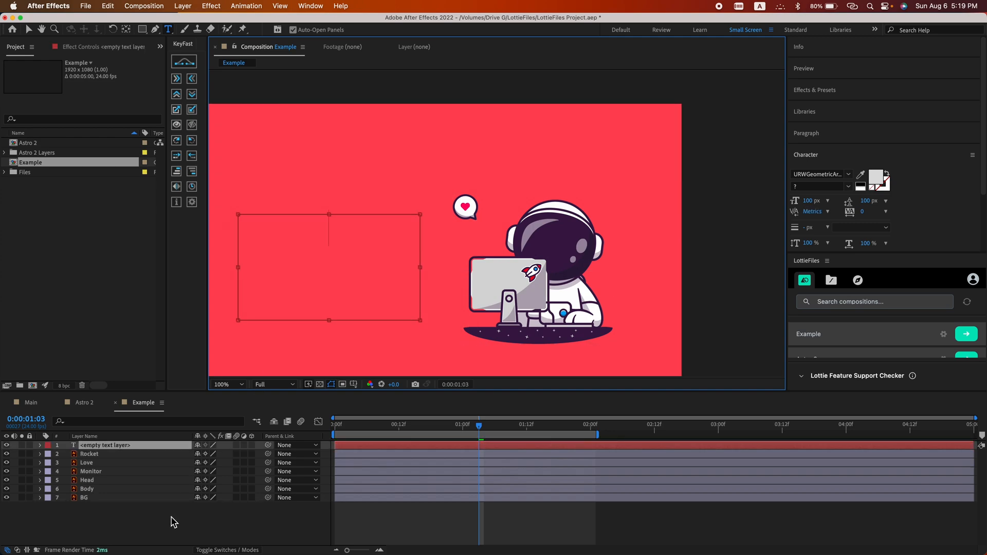
Enter the three-line text 'Good Vibes / Here / You Can Enjoy' in a new text box.
text(Good Vibes)
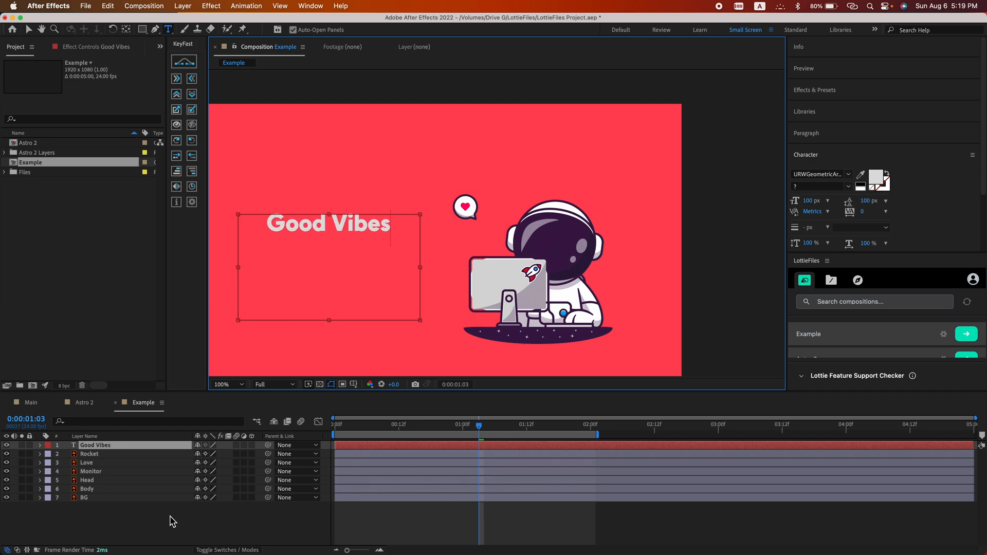
text(H)
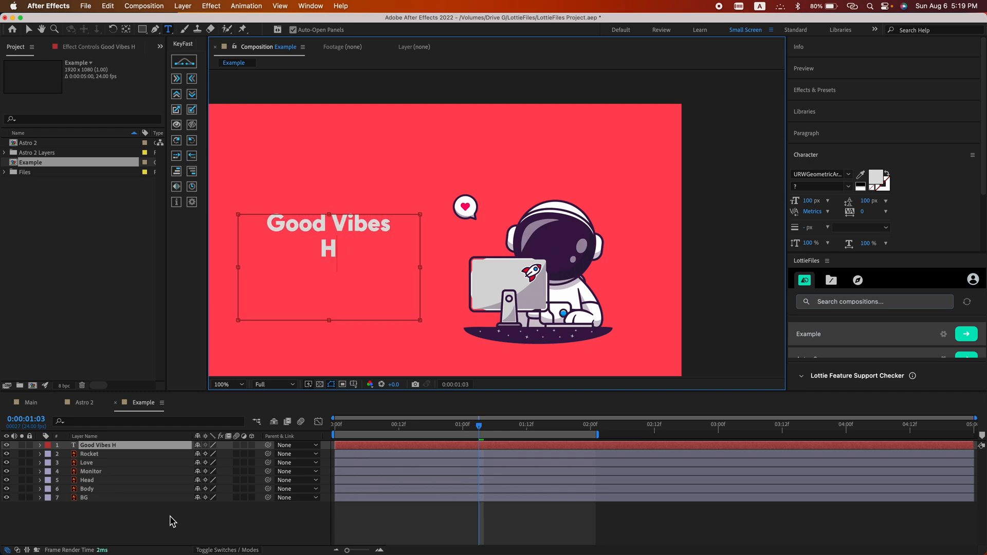
text(ere)
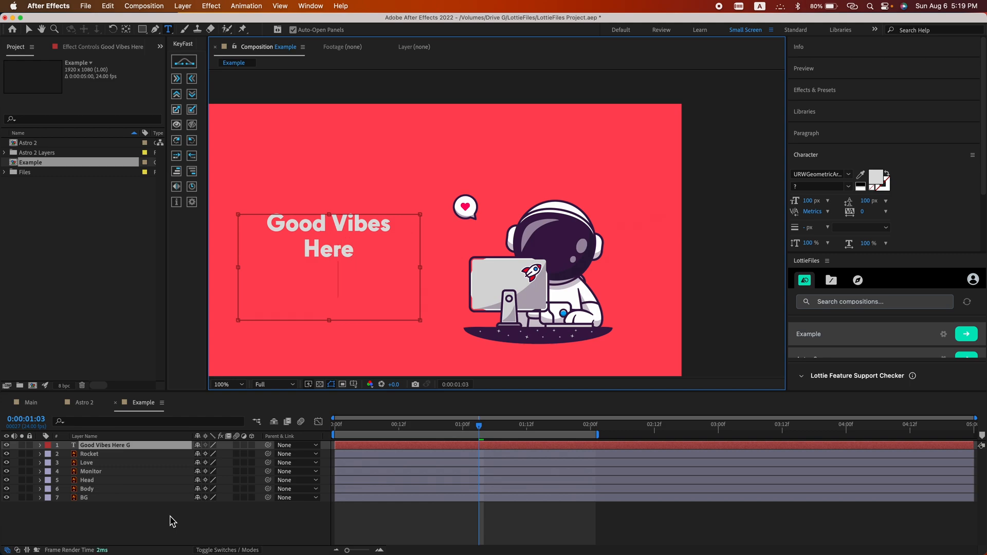
text(Get out off)
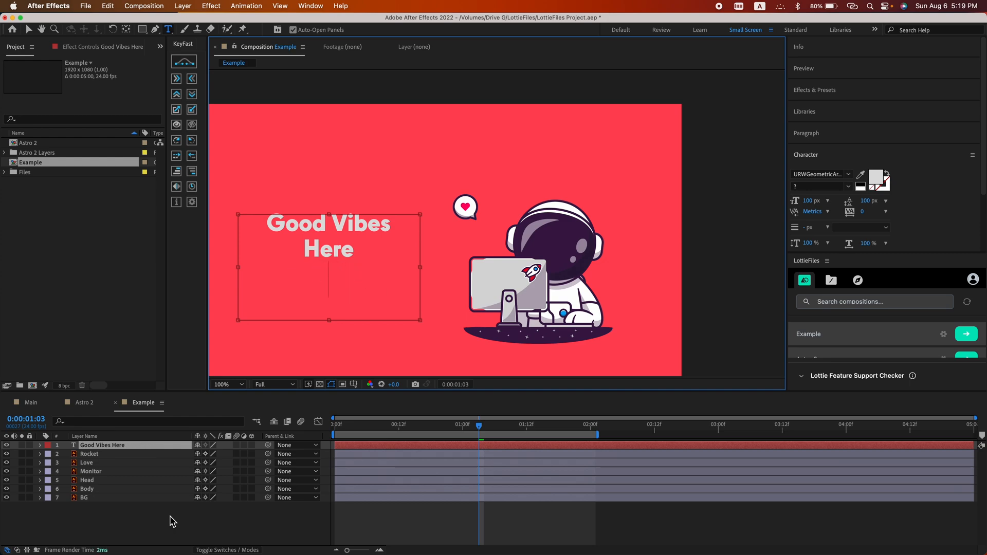
text(You)
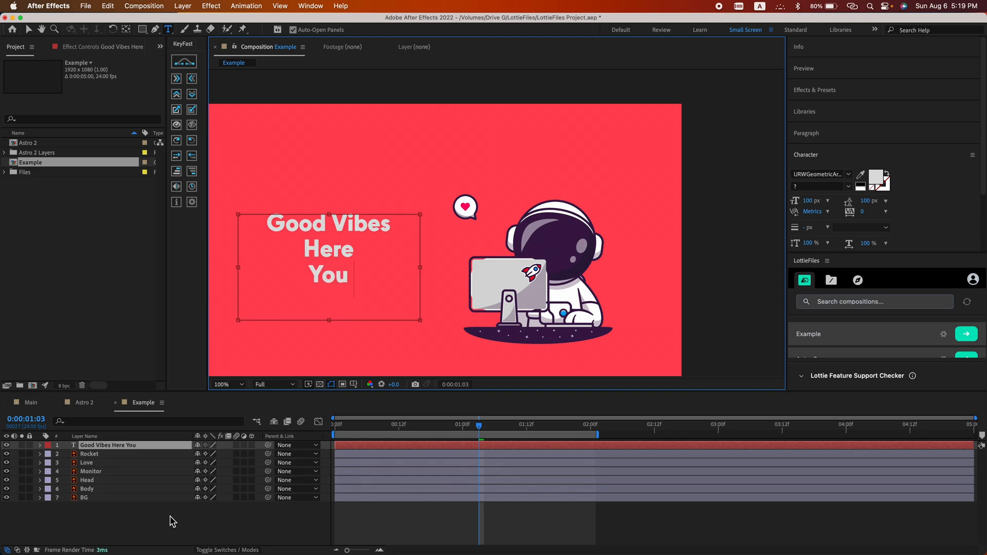
text(Can Enjoy)
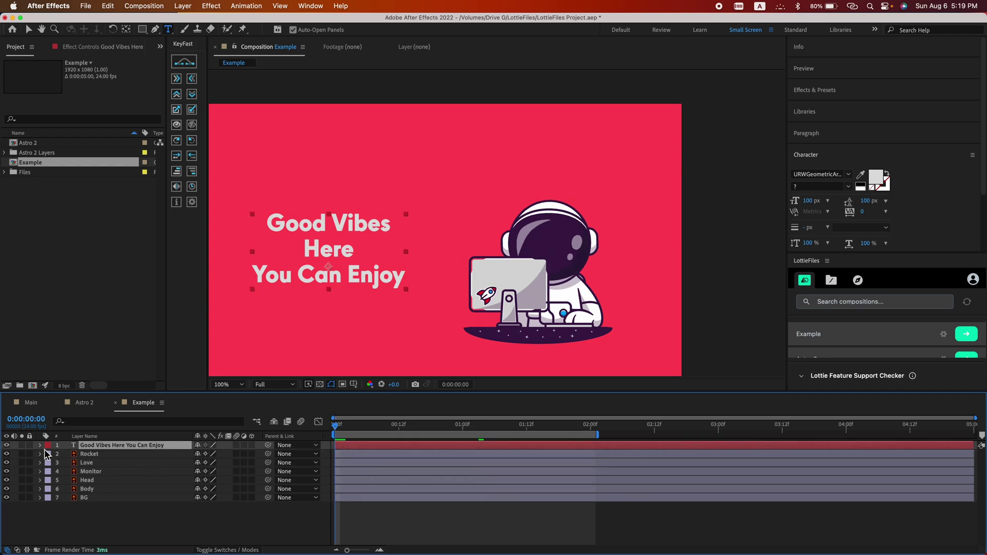
Add a Position animator to the text layer from the Animate menu.
click(40, 446)
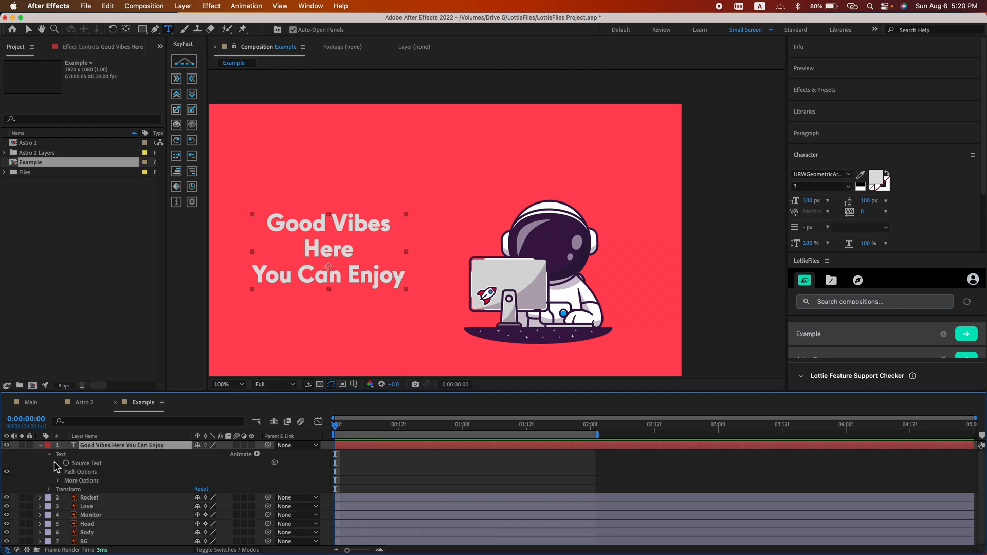
click(258, 454)
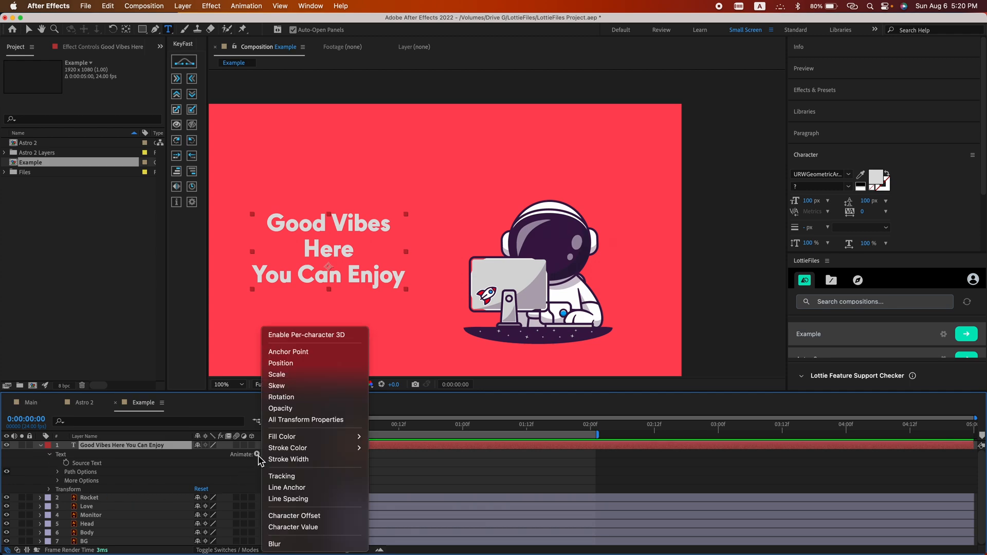
mouse_move(300, 368)
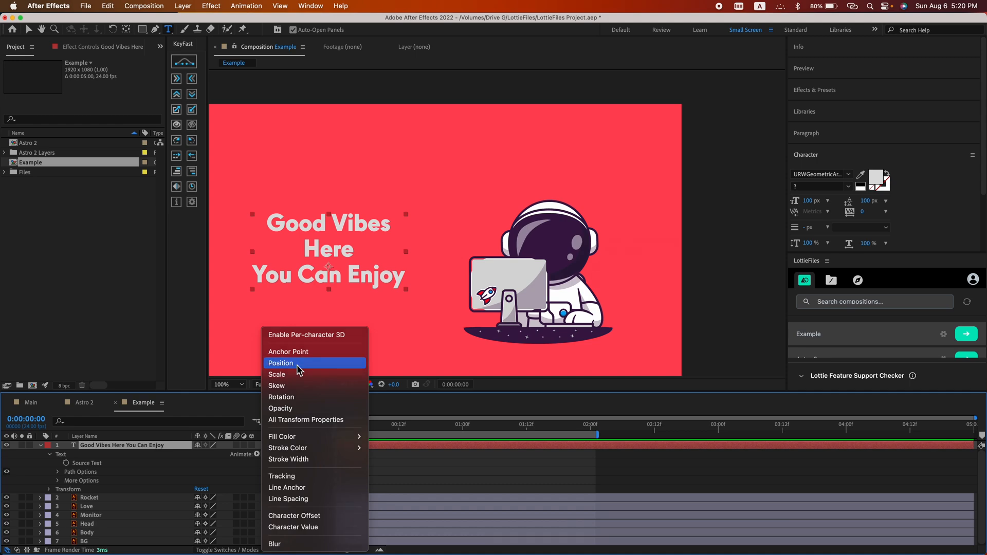
click(280, 363)
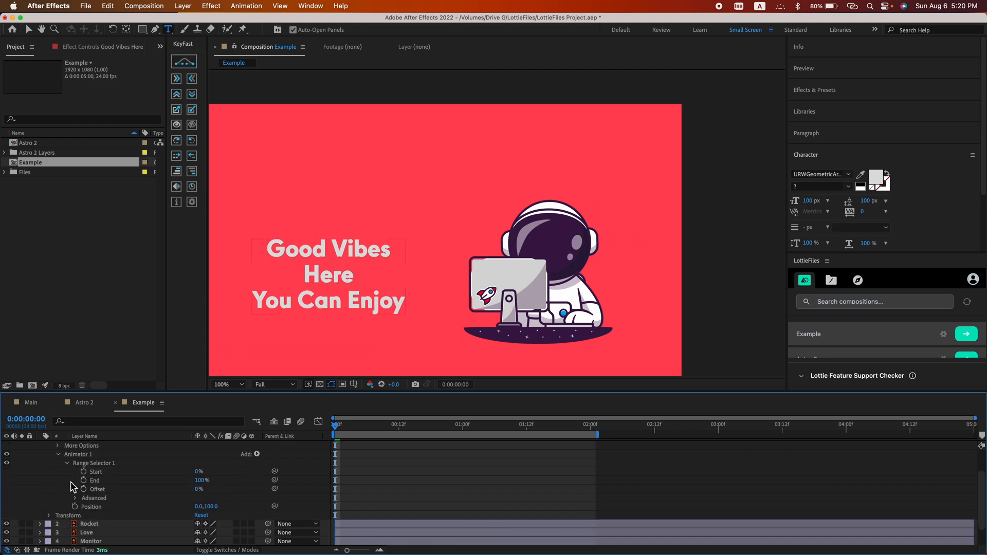
Keyframe Range Selector 1's Start value at 0s and again at a later time.
click(83, 472)
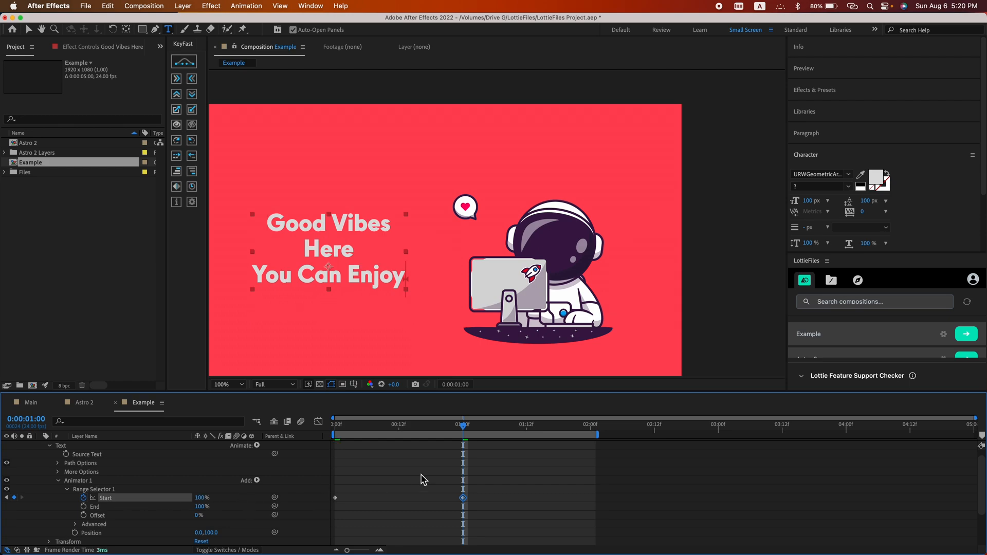
click(334, 497)
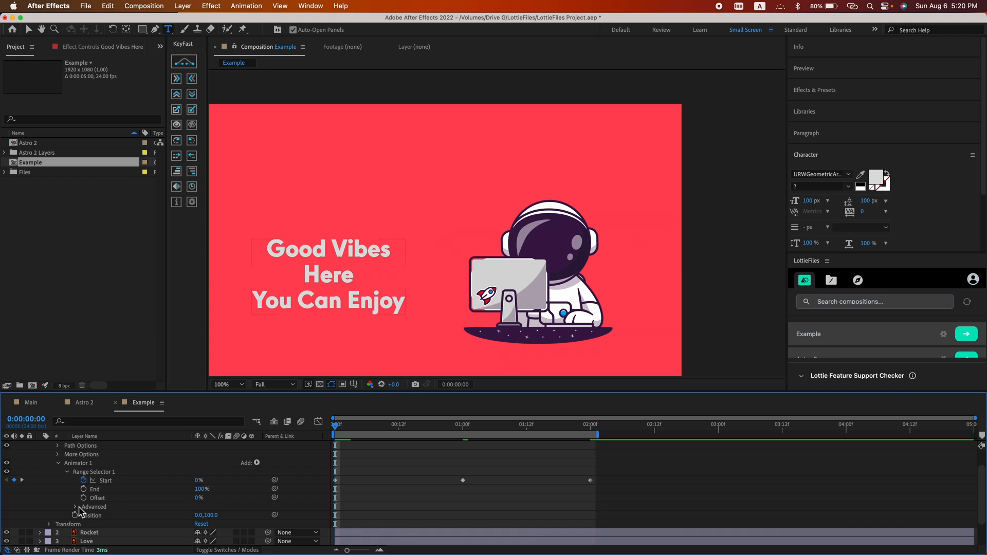
Under Range Selector > Advanced, set Based On to Words and preview the word-by-word reveal.
click(76, 506)
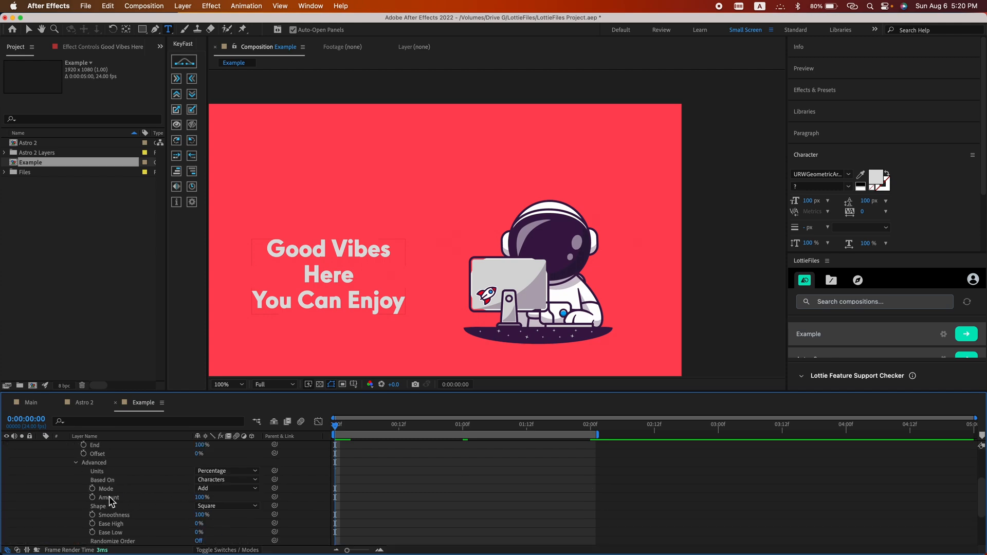
click(226, 479)
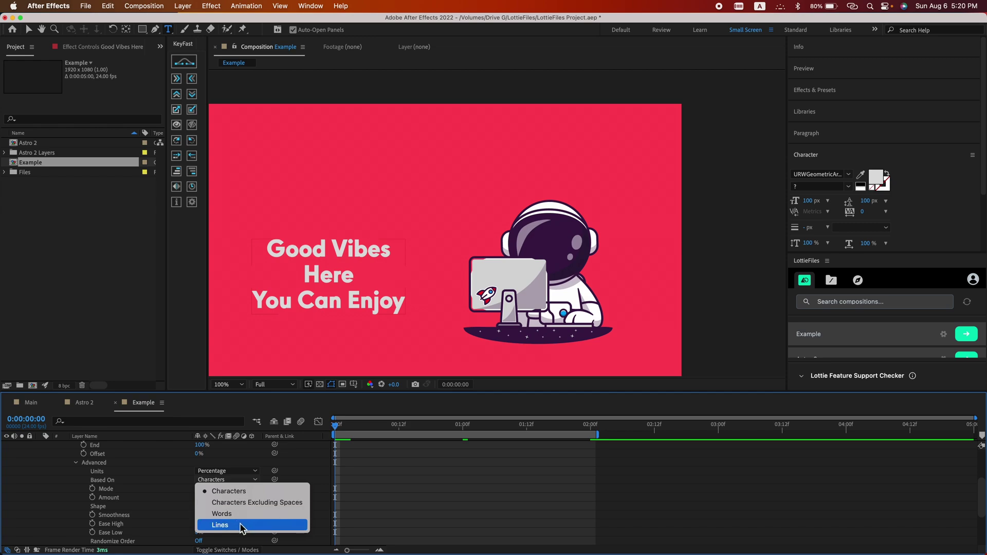
mouse_move(239, 515)
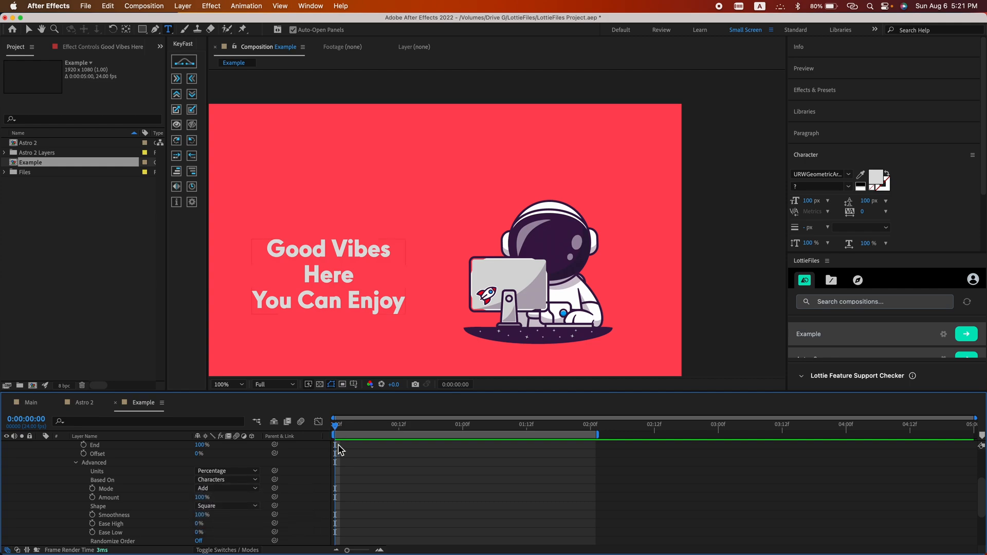
click(539, 435)
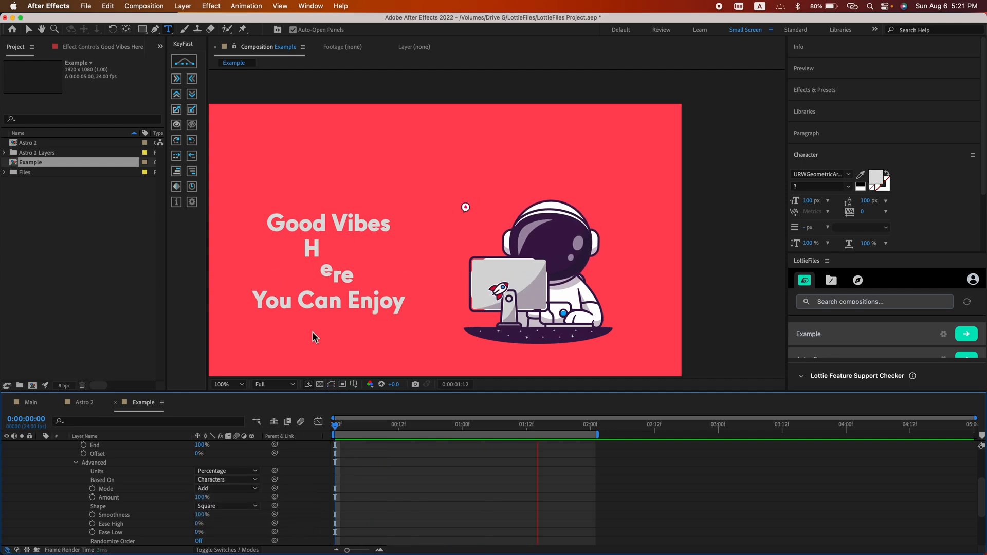
click(227, 479)
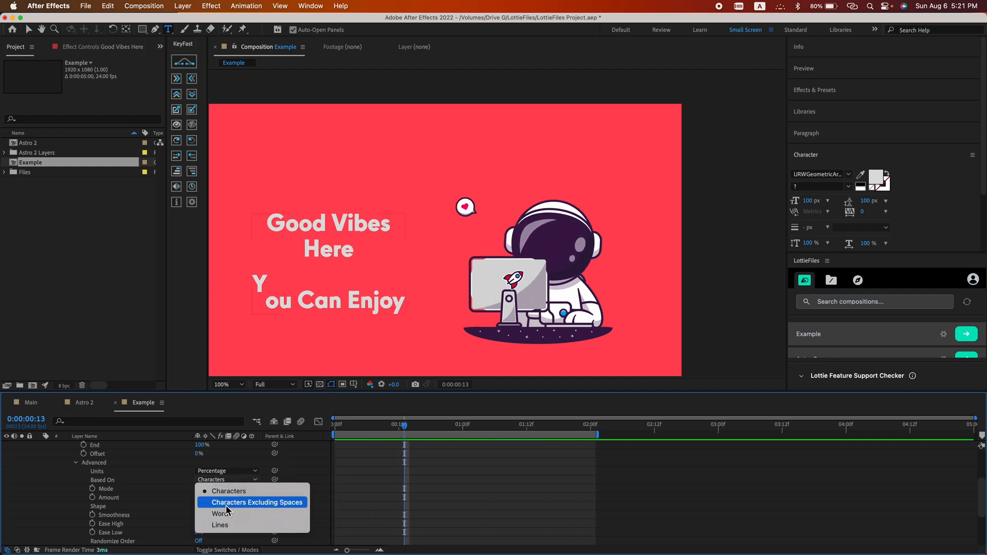
click(215, 514)
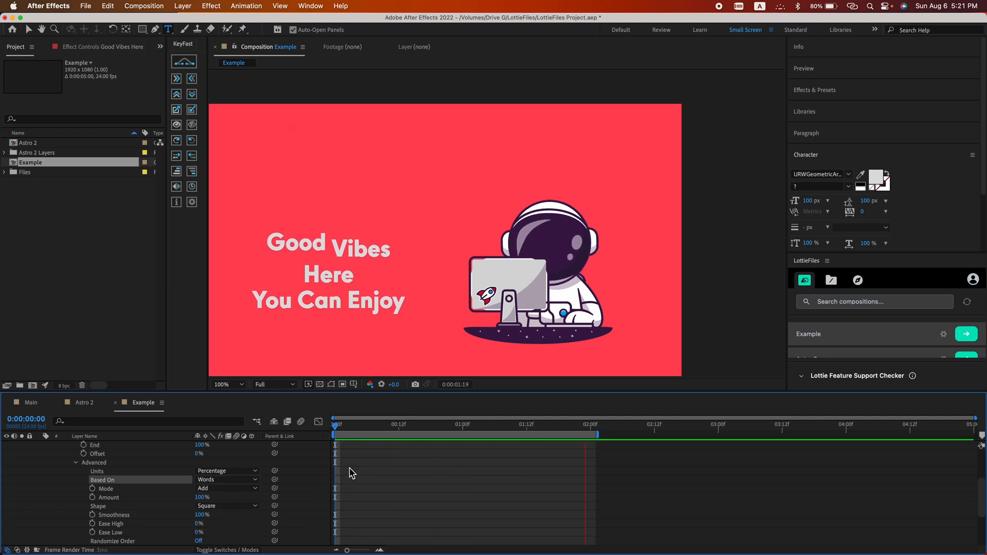
click(436, 425)
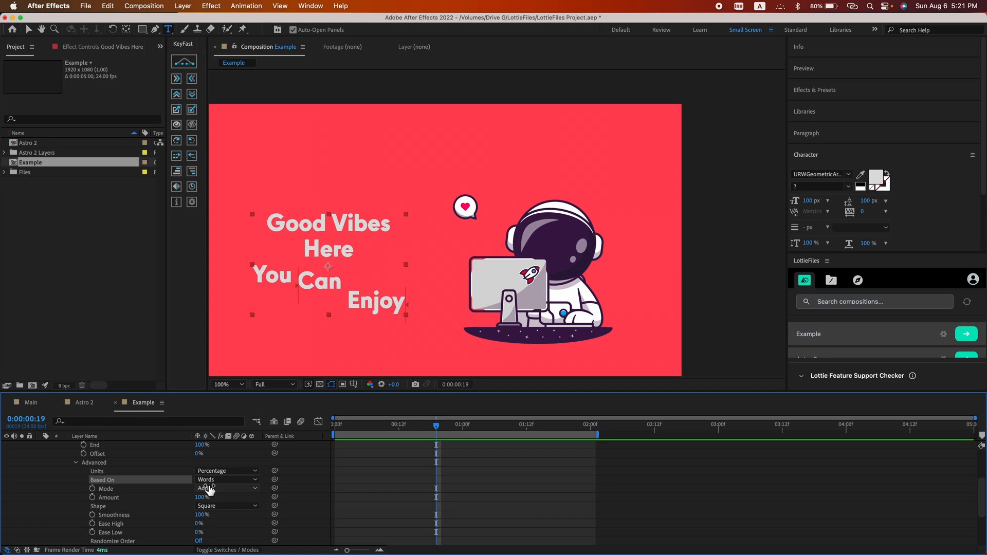
Reopen Based On and switch the text reveal to Lines.
click(226, 479)
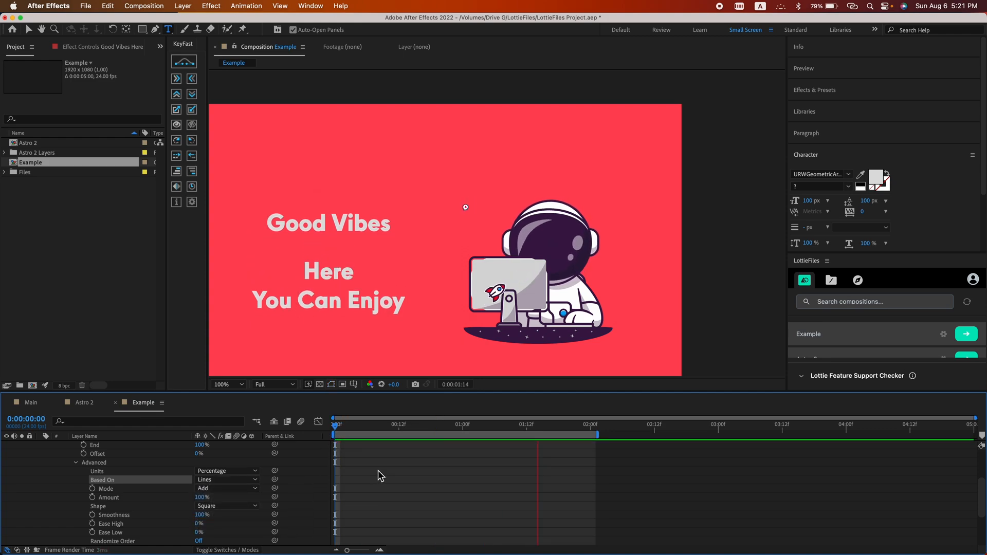
click(226, 479)
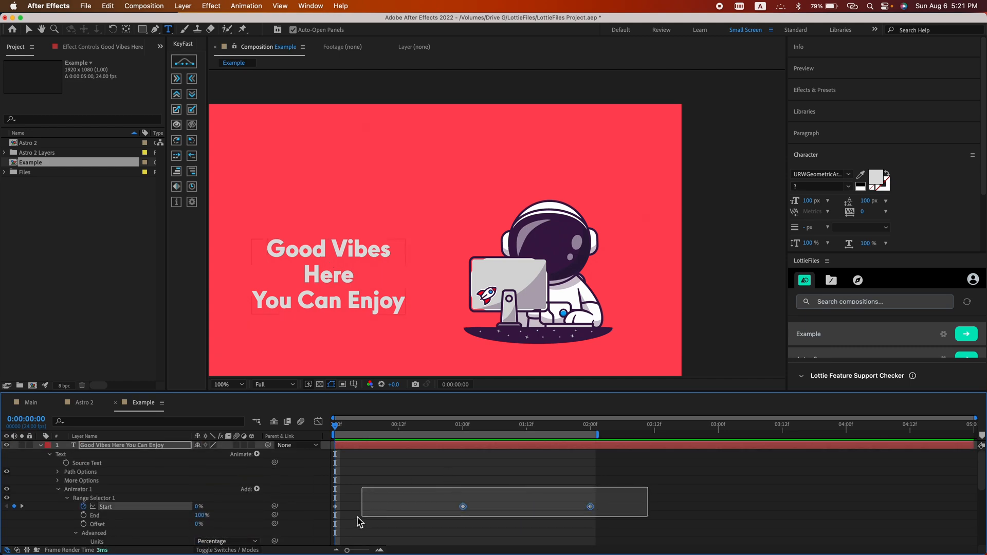
Easy Ease the Start keyframes and retime them against the rocket and heart animations.
right_click(463, 505)
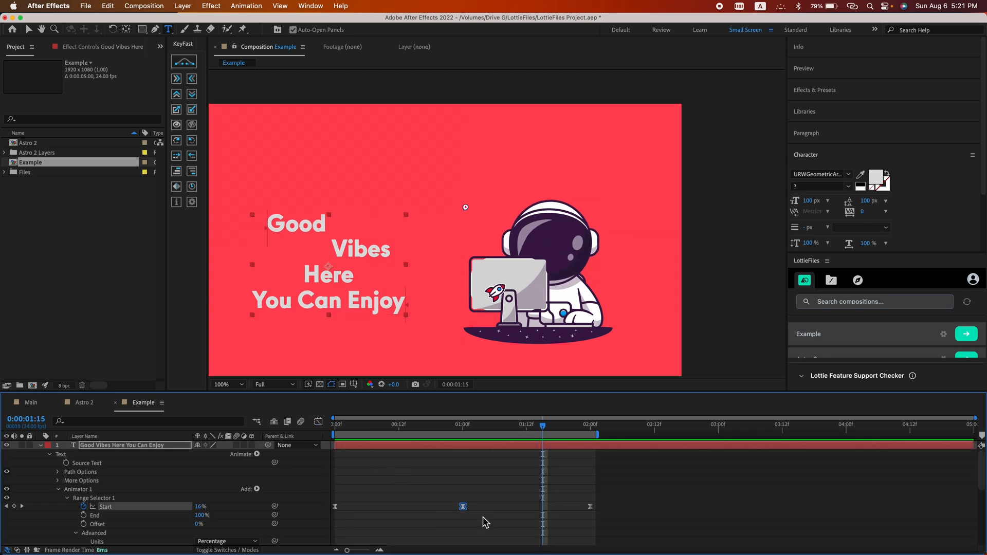
drag(543, 424, 480, 424)
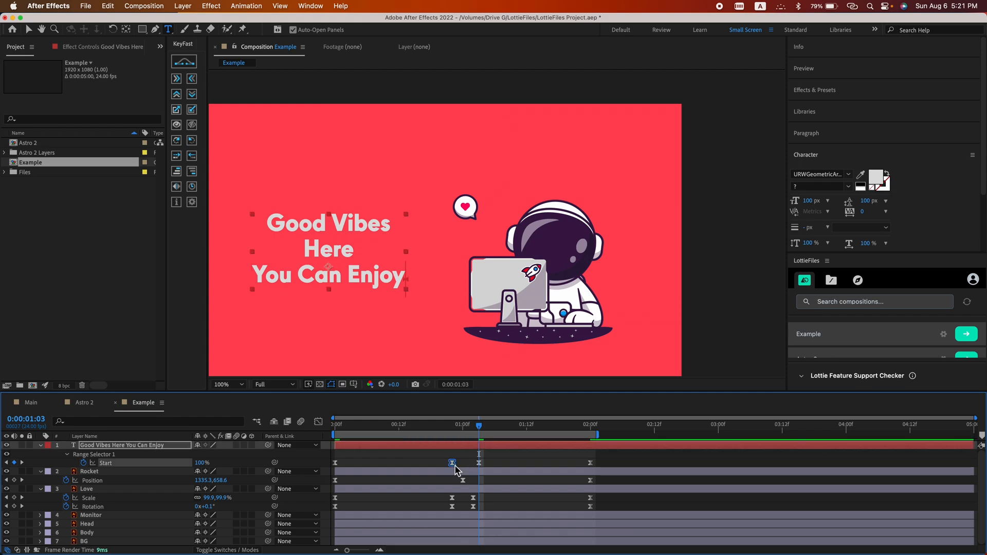
click(333, 431)
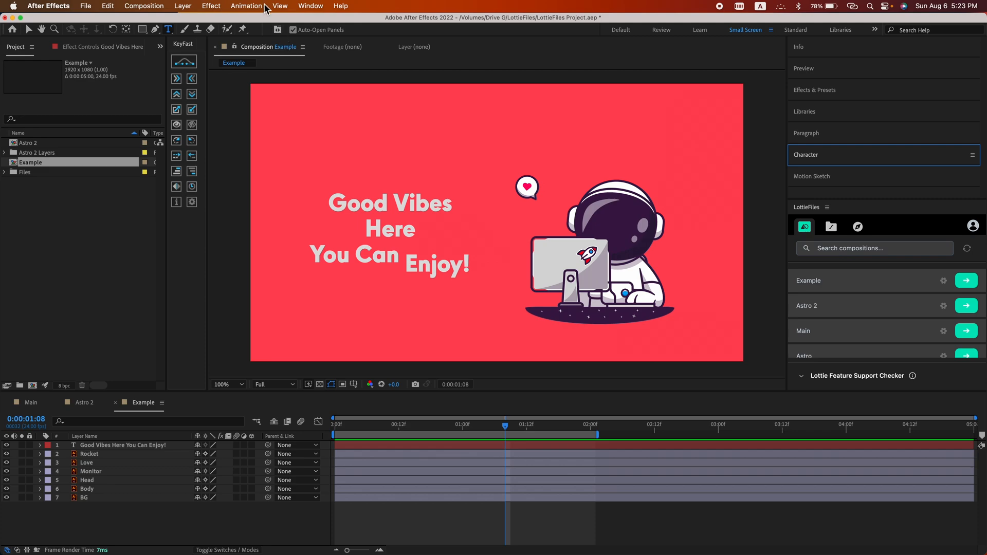
Show the LottieFiles extension panel and preview the Example composition as a Lottie.
click(310, 5)
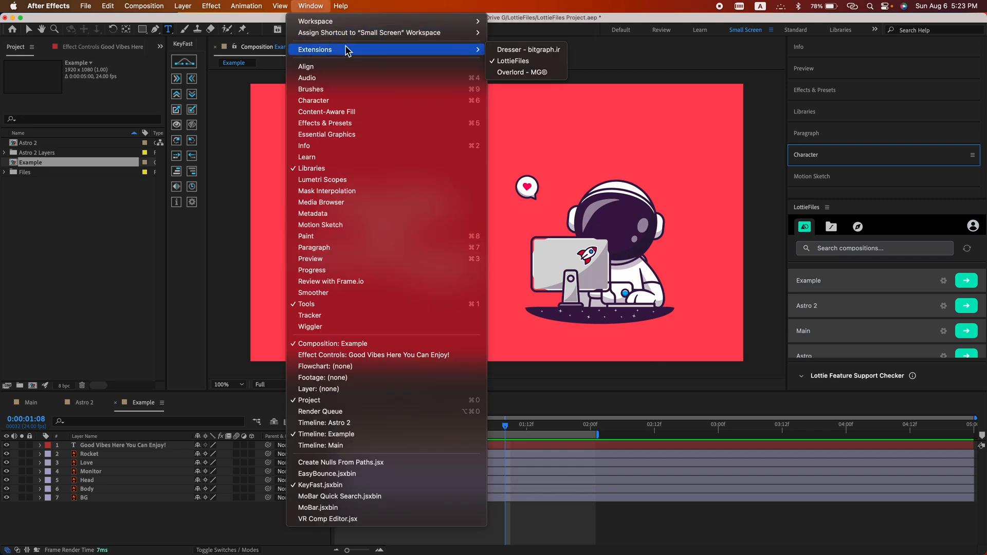
mouse_move(698, 189)
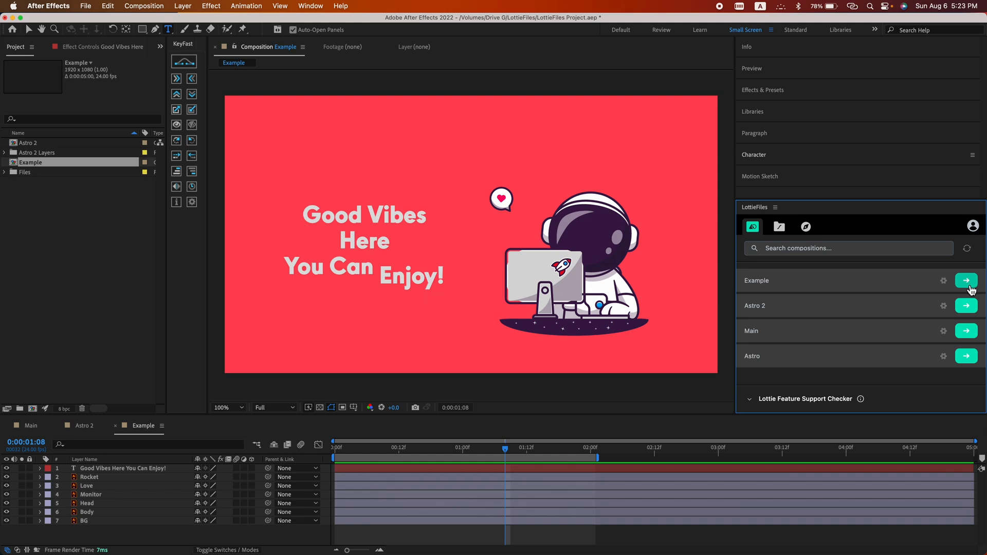
mouse_move(969, 286)
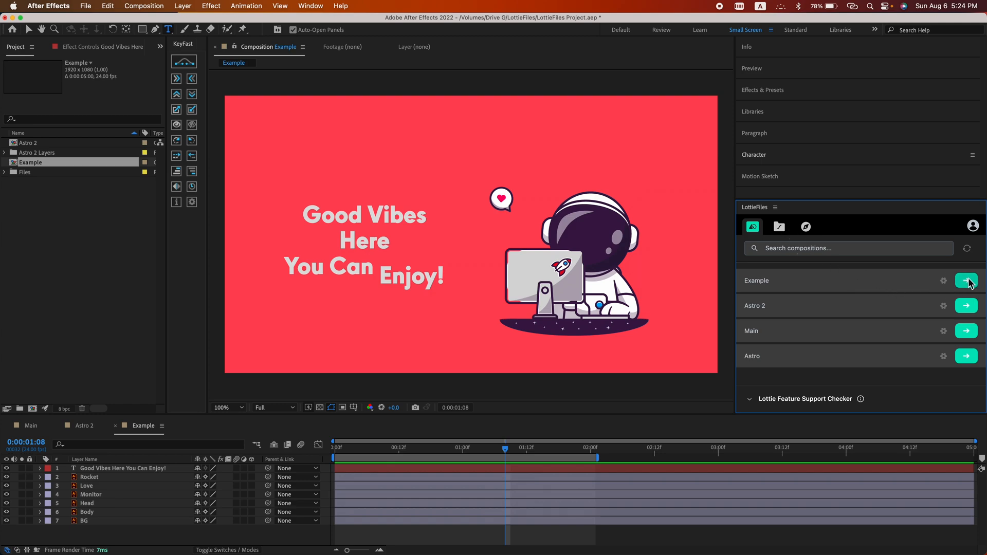
click(966, 281)
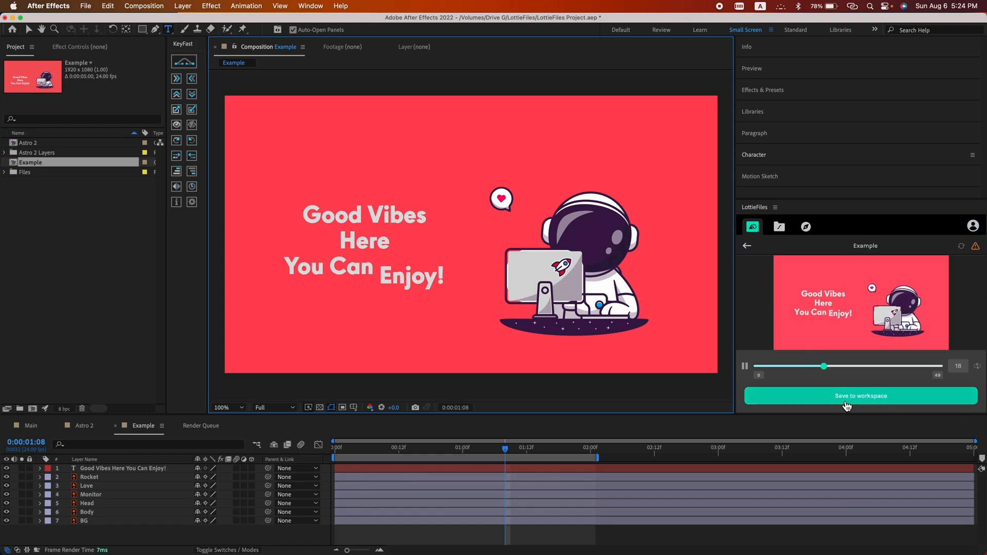
Save the animation to the workspace, uploading it into the First Project folder.
click(862, 396)
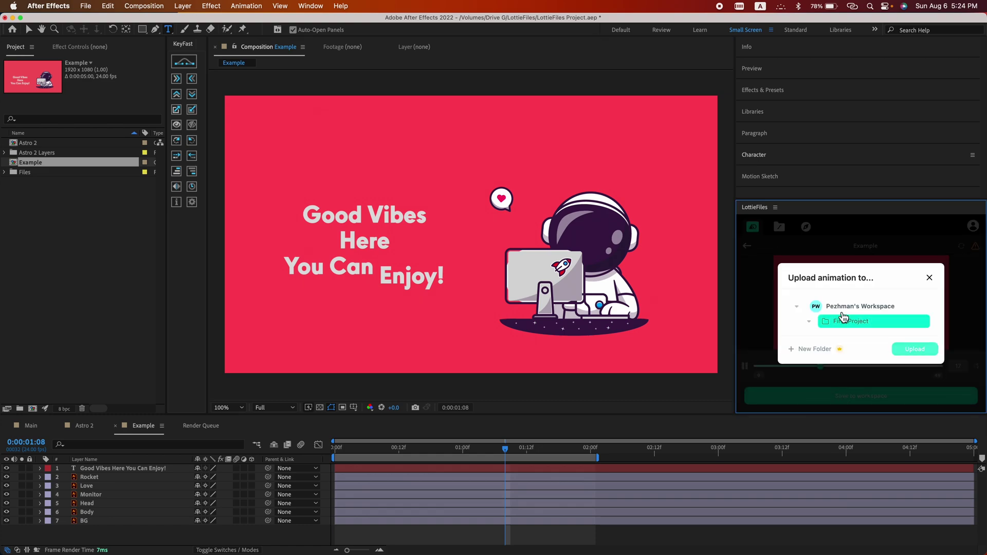
click(851, 321)
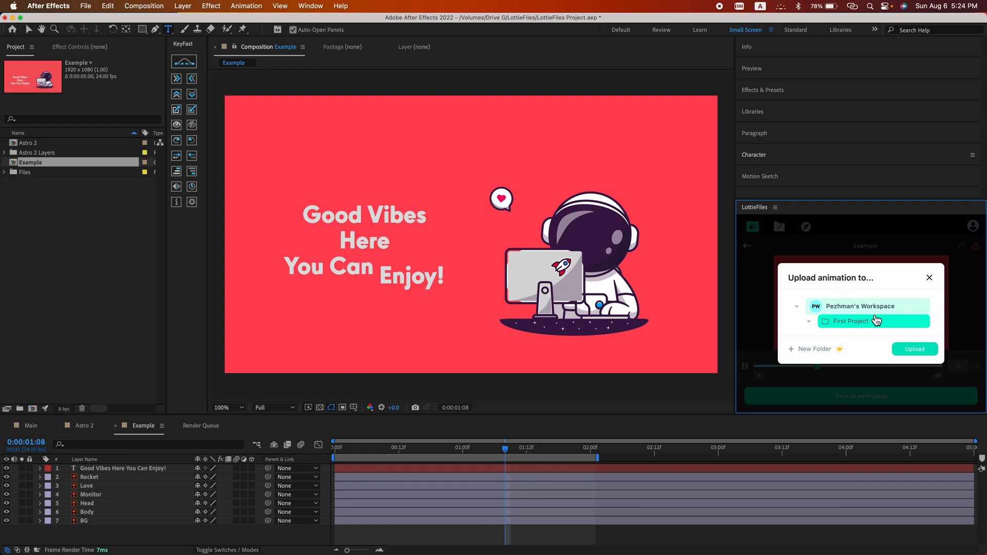
click(915, 350)
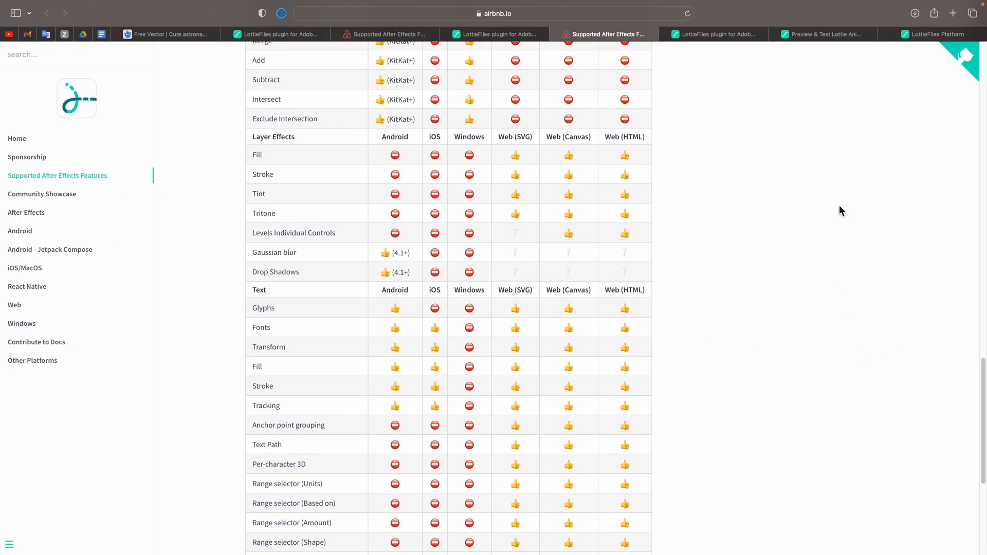
Switch to the browser tab with the Lottie supported-features documentation.
click(936, 34)
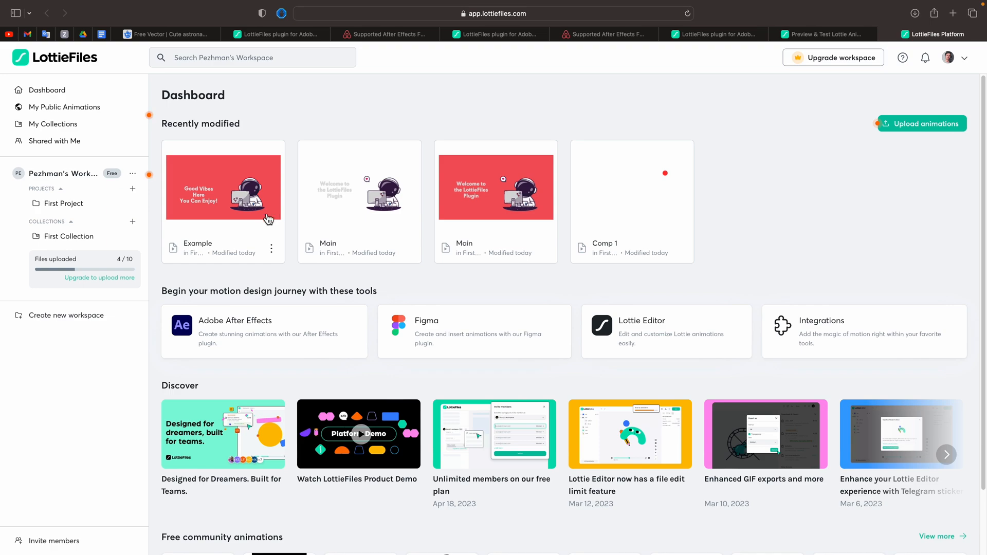
From the Example card's three-dot menu on the dashboard, choose Download as.
click(271, 248)
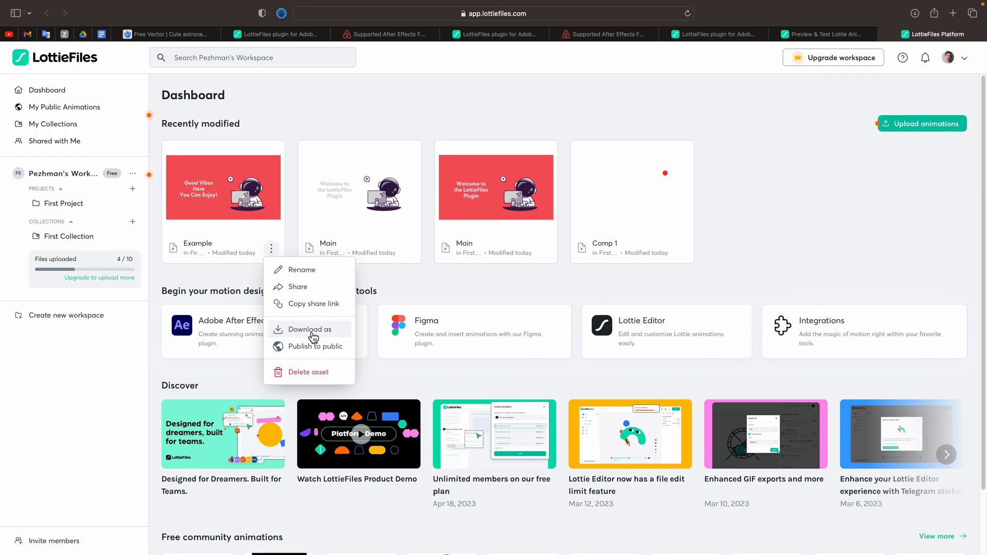
click(307, 329)
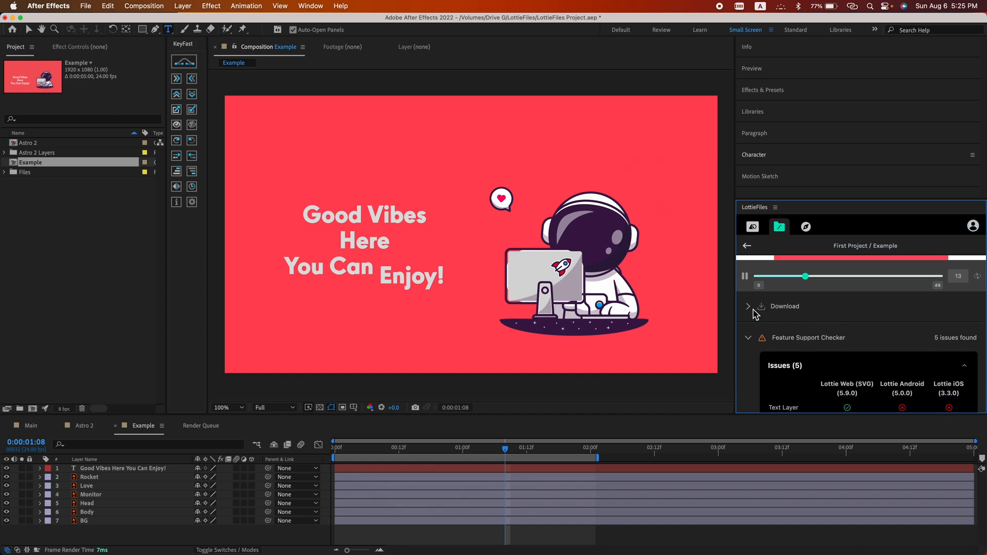
Download the Example animation as Example.json from the LottieFiles workspace.
click(749, 306)
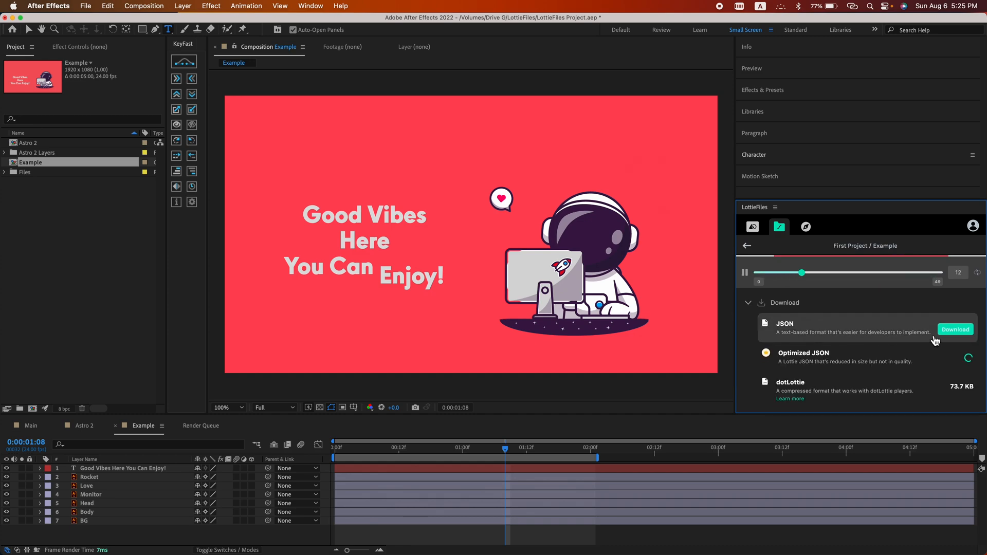
click(956, 329)
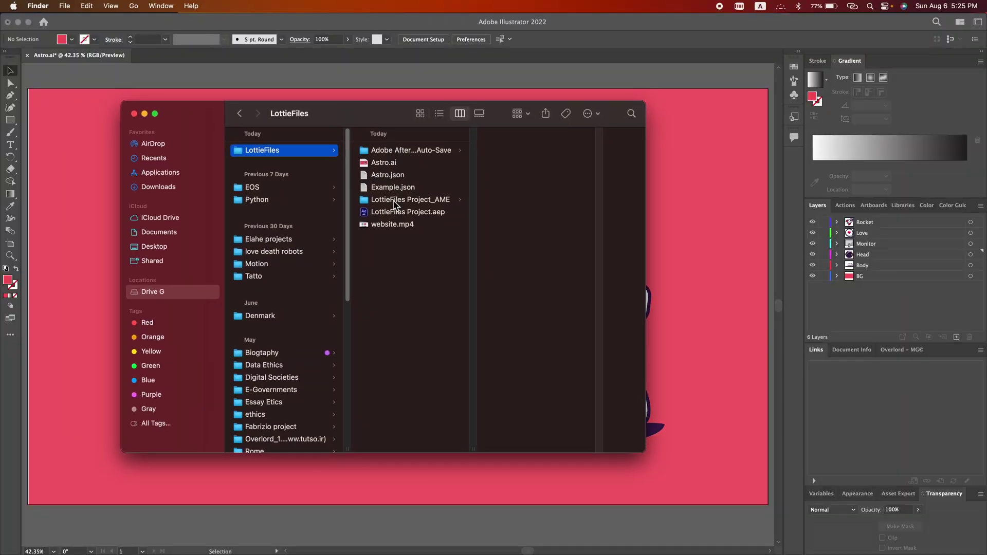
Select Example.json in the LottieFiles folder to preview its contents and details.
click(393, 187)
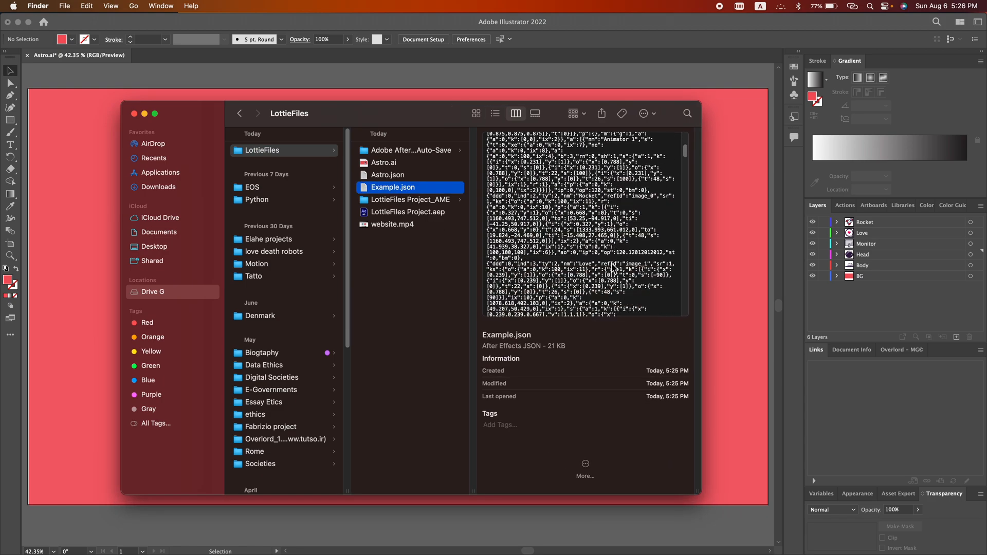
scroll(down, 3)
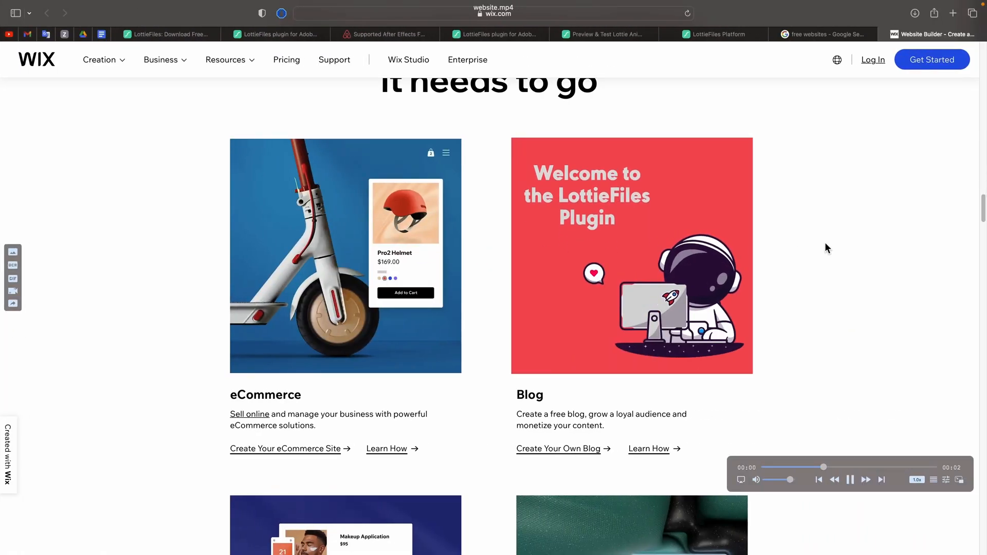
mouse_move(913, 285)
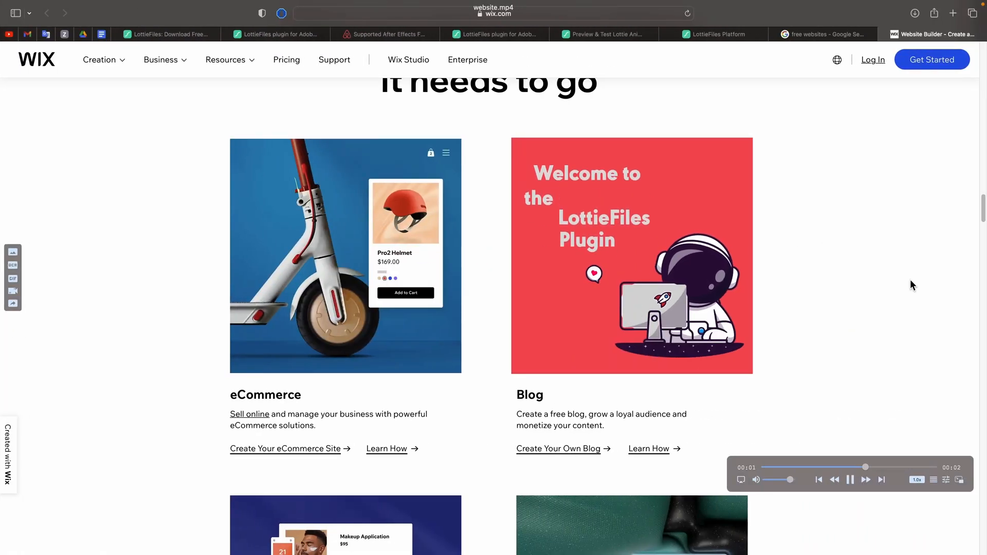